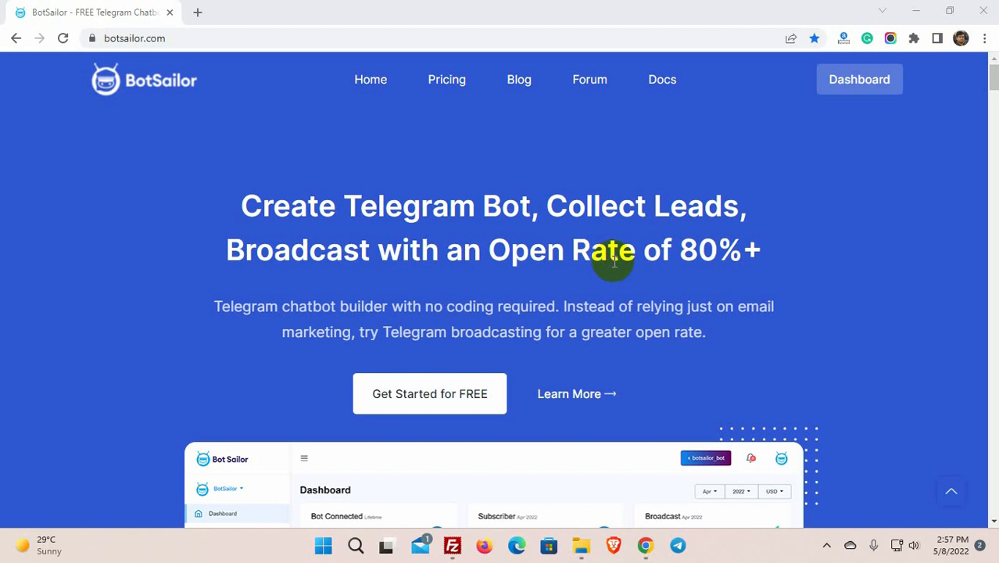
mouse_move(622, 264)
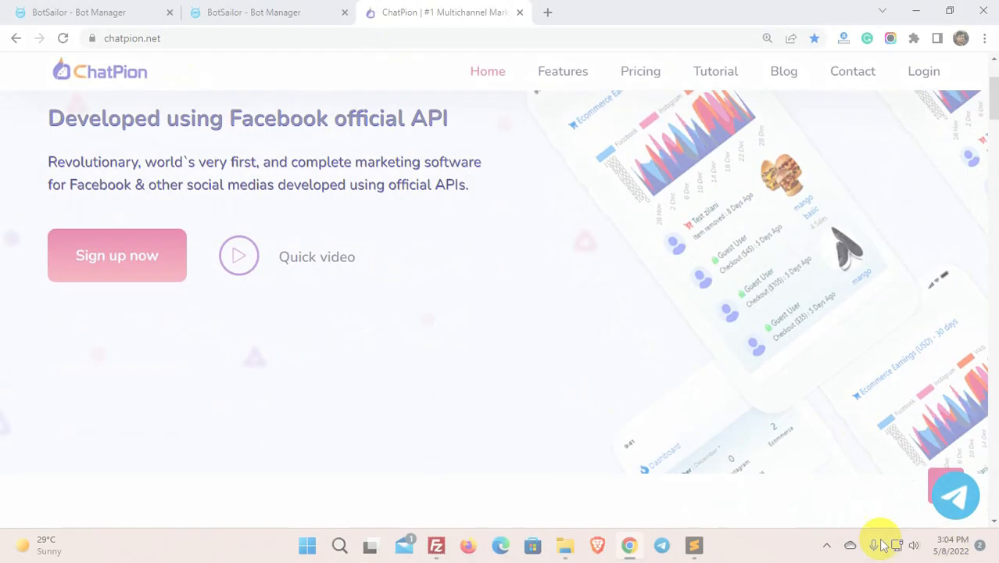
Follow the website's subscribe link and start the conversation with the bot in Telegram Desktop.
scroll(down, 3)
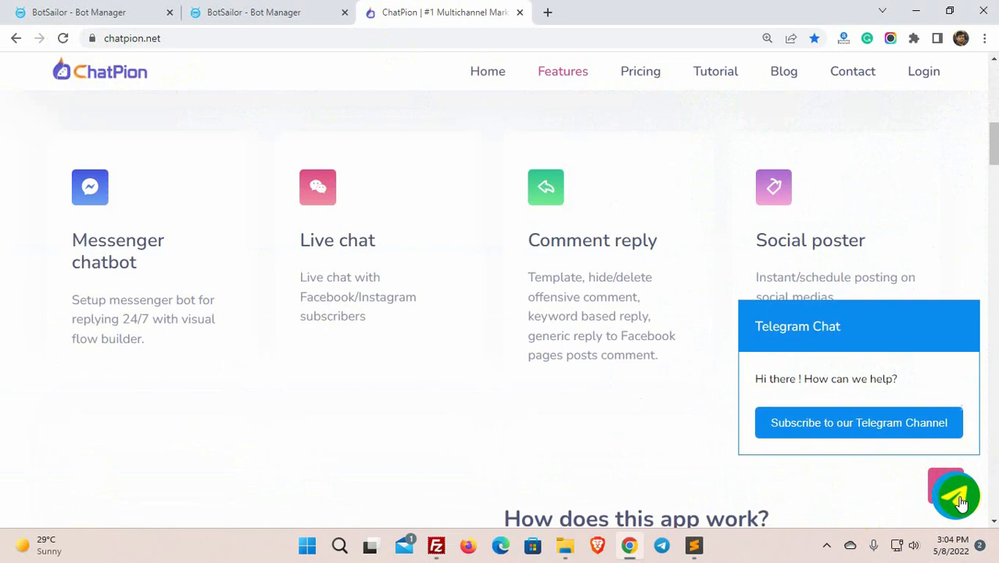
click(858, 422)
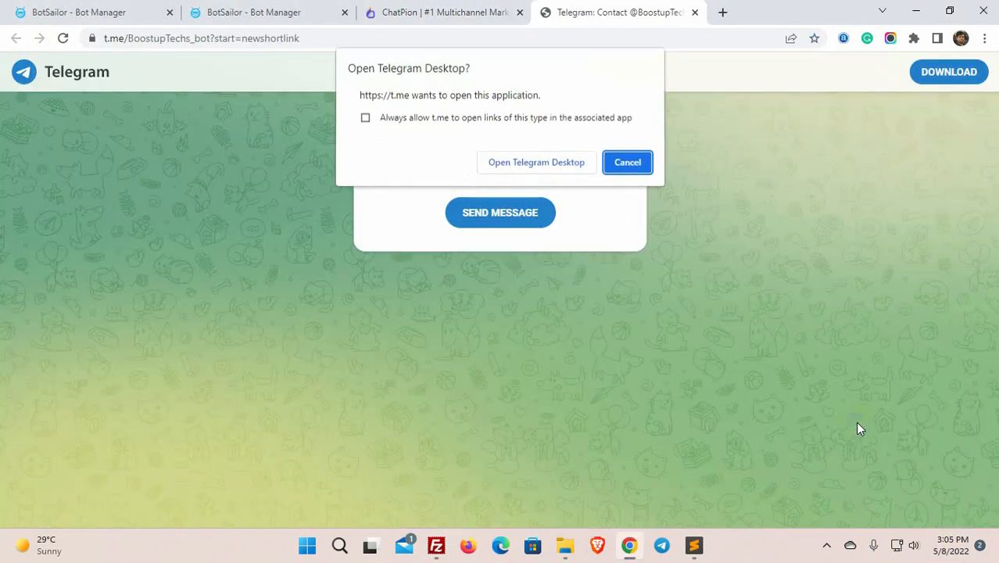
click(537, 161)
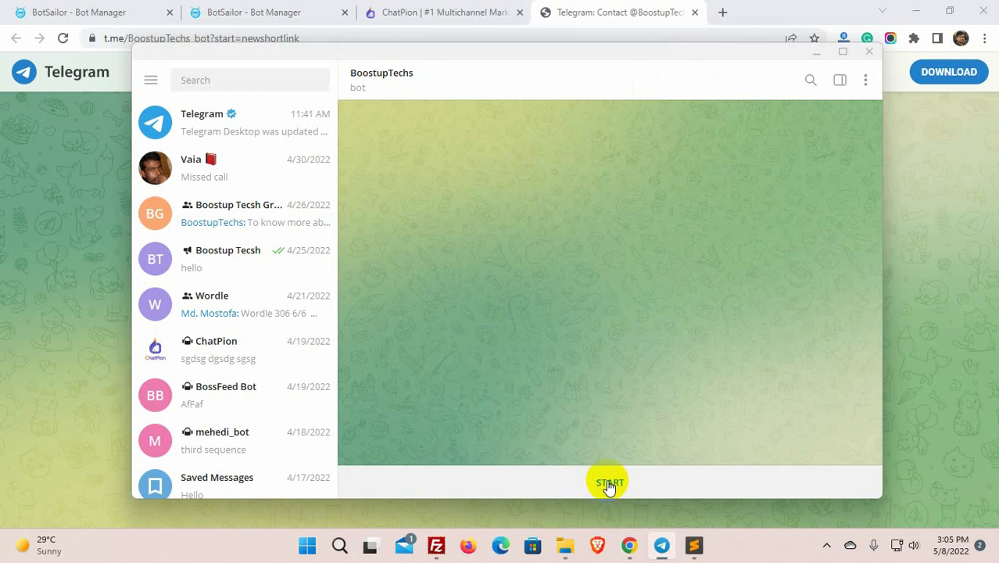
click(610, 482)
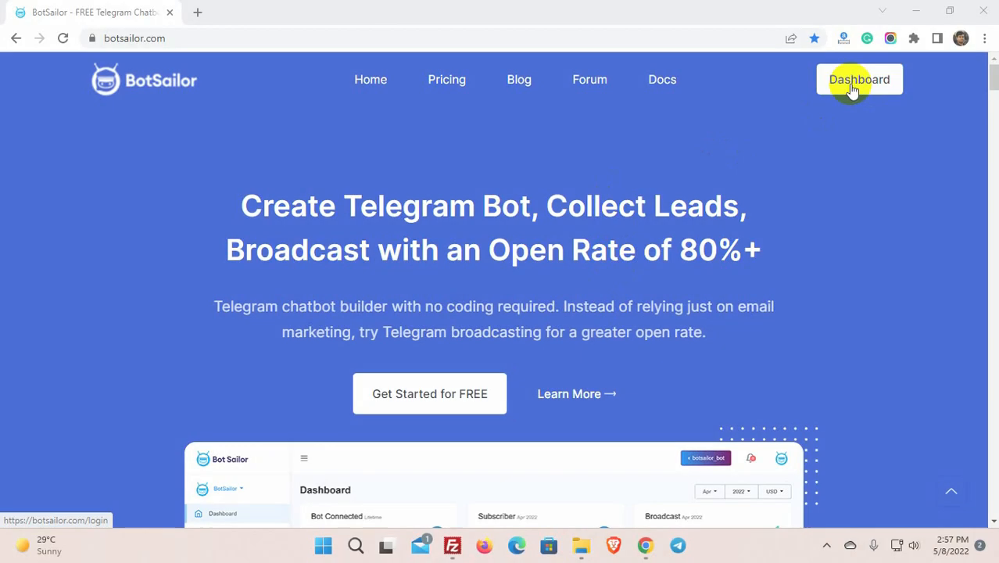
From the Dashboard, reach Bot Manager and the bot's t.me Short-link settings.
click(860, 78)
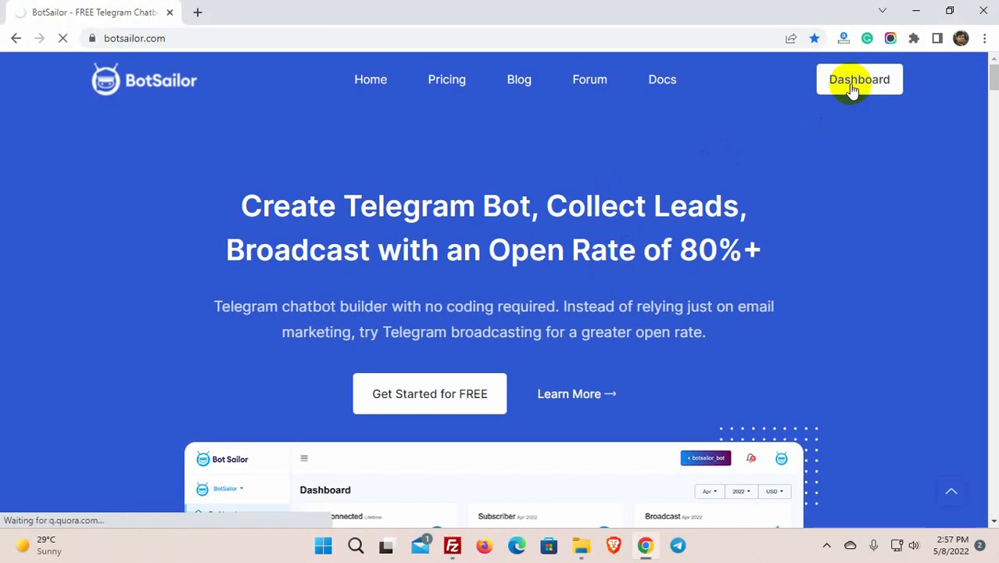
click(860, 78)
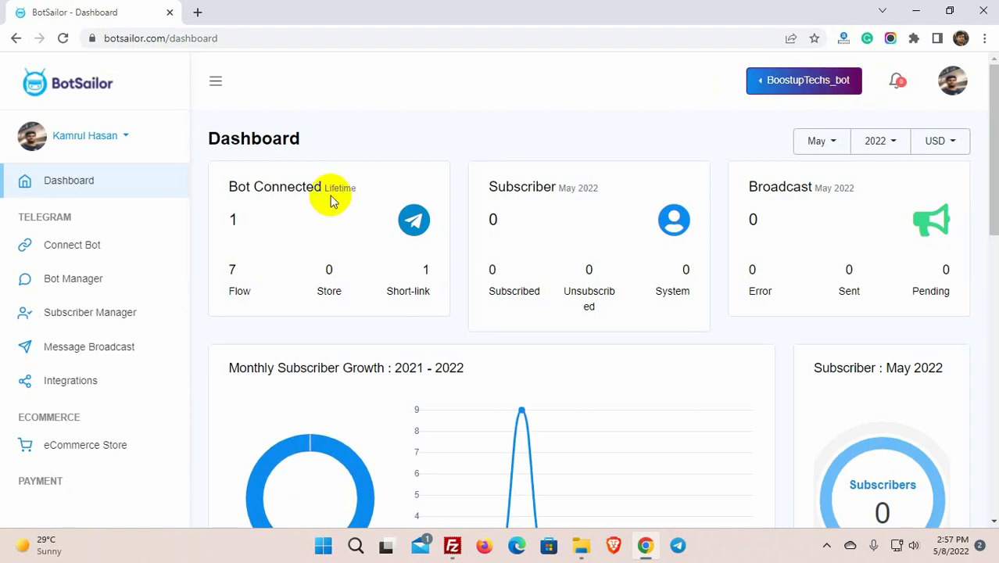
click(72, 278)
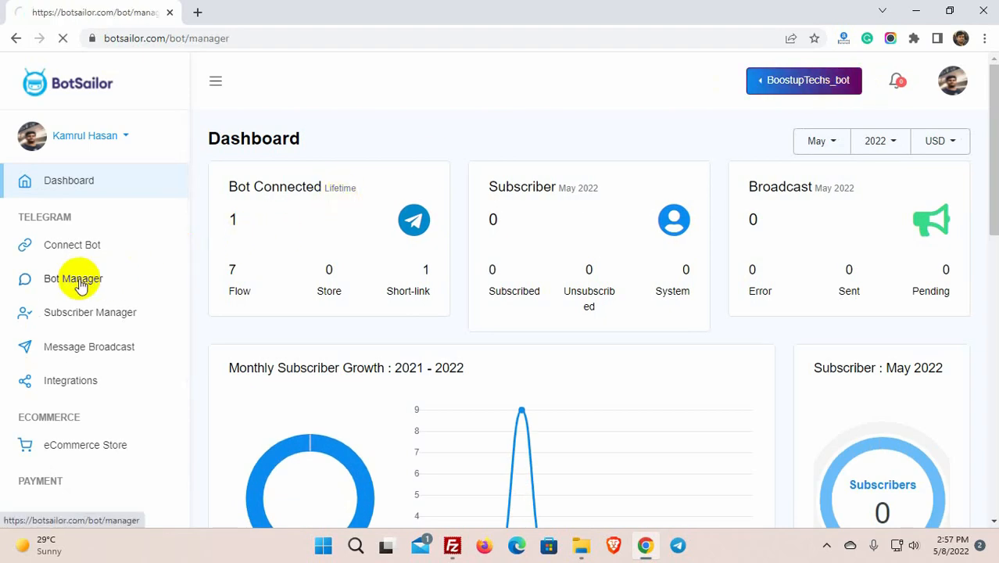
click(72, 278)
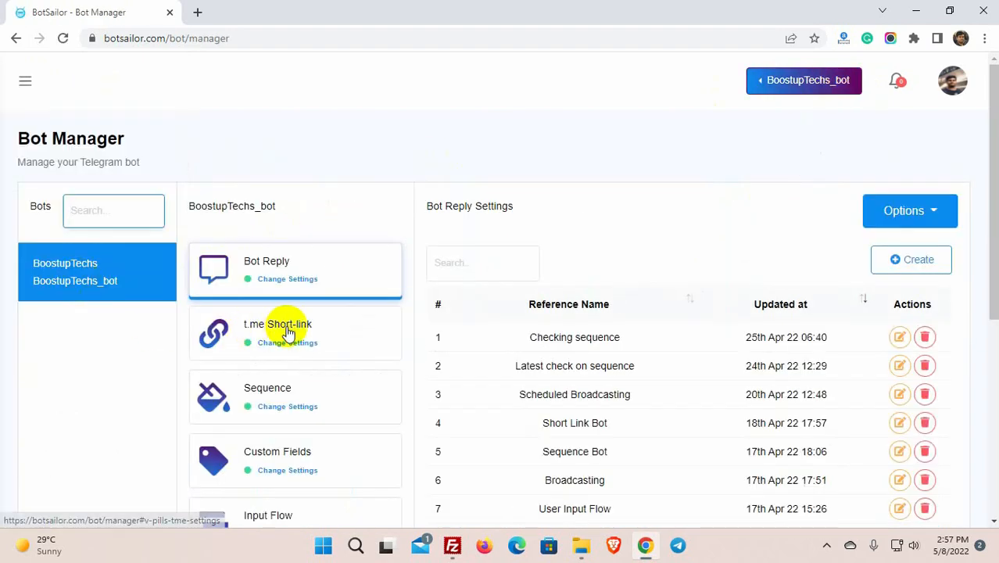
click(278, 331)
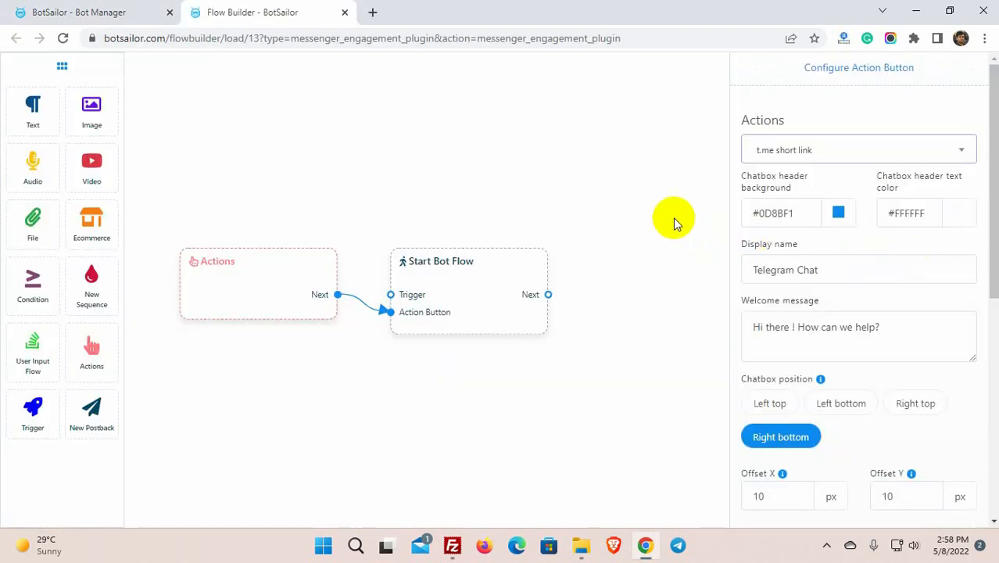
mouse_move(739, 194)
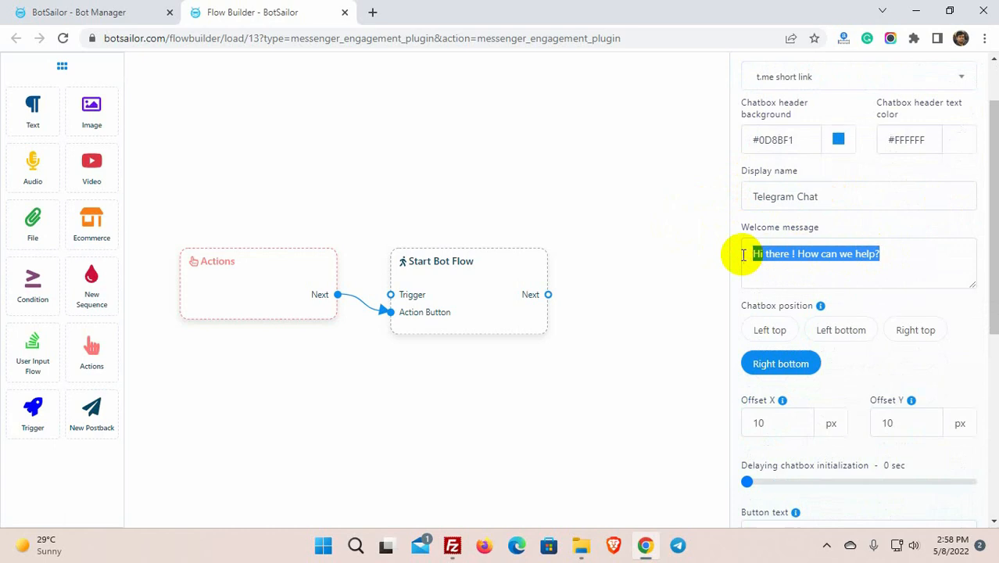
Try top-left and top-right chatbox positions, then keep Right bottom.
scroll(down, 3)
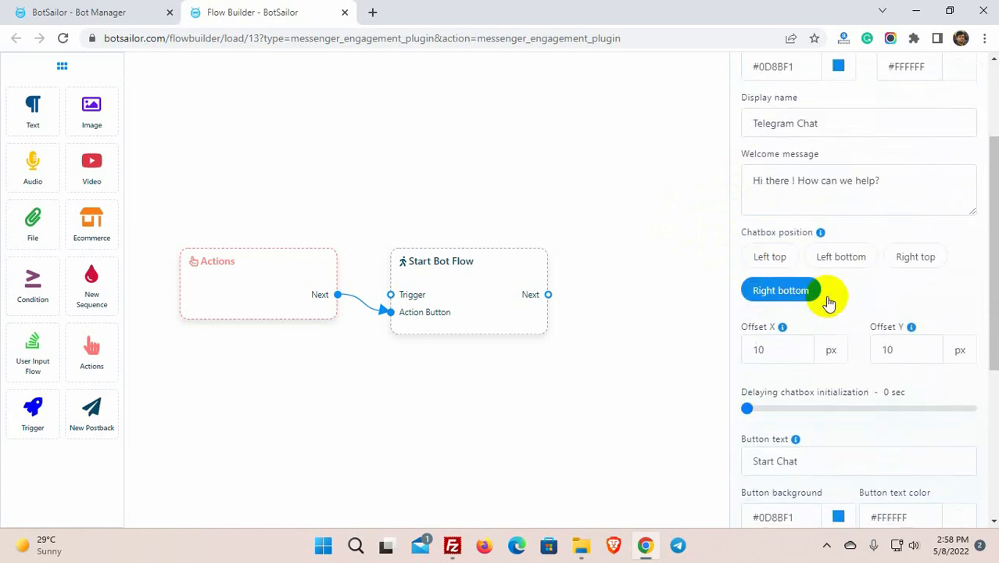
click(770, 257)
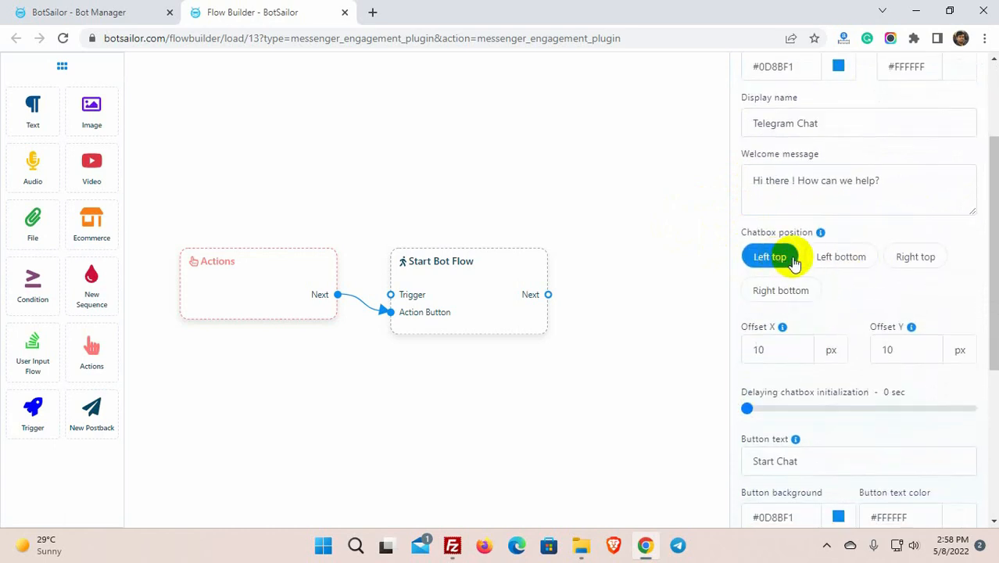
click(914, 257)
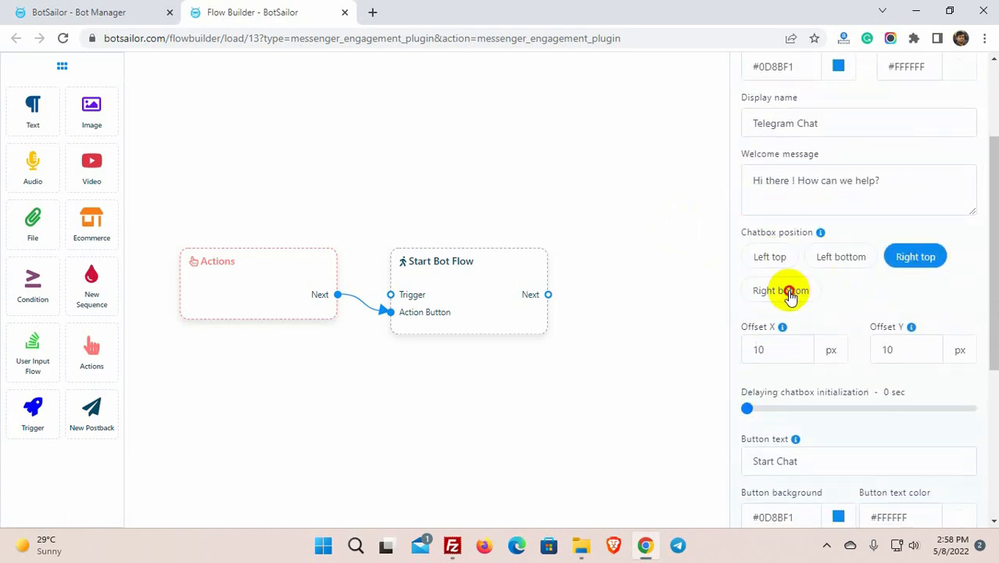
click(781, 290)
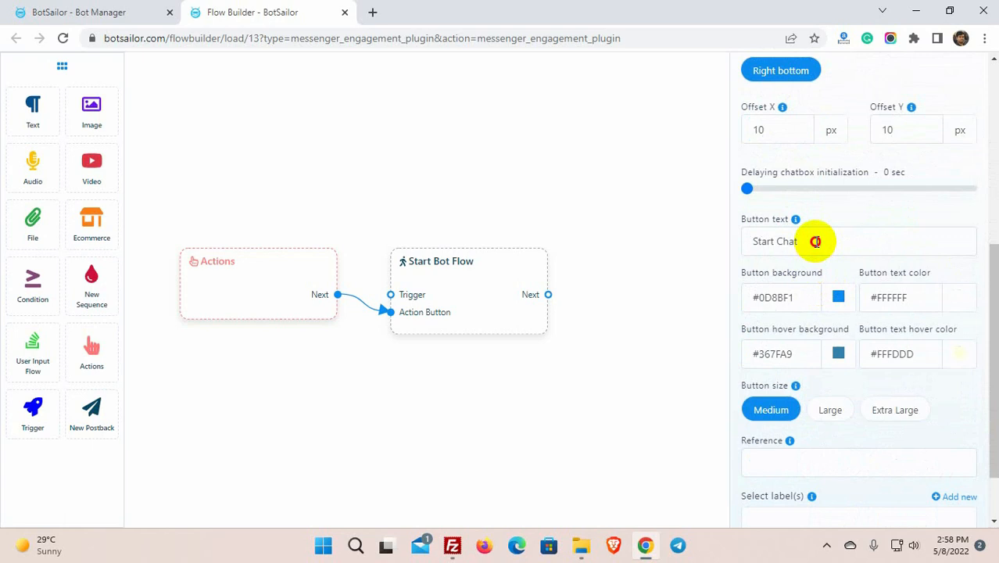
Set the button text to Subscribe to our Telegram Channel.
text(Subscribe to our T)
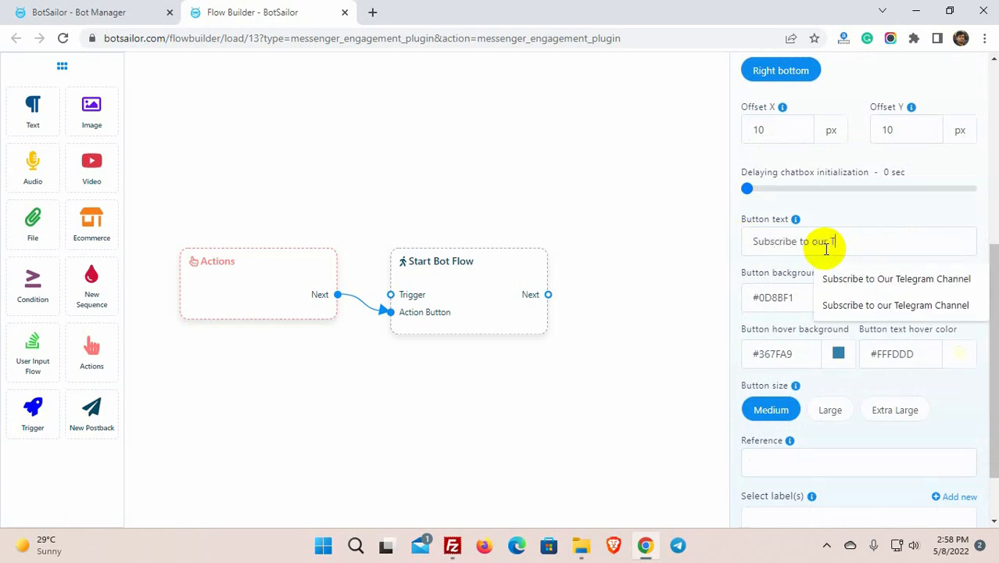
click(895, 305)
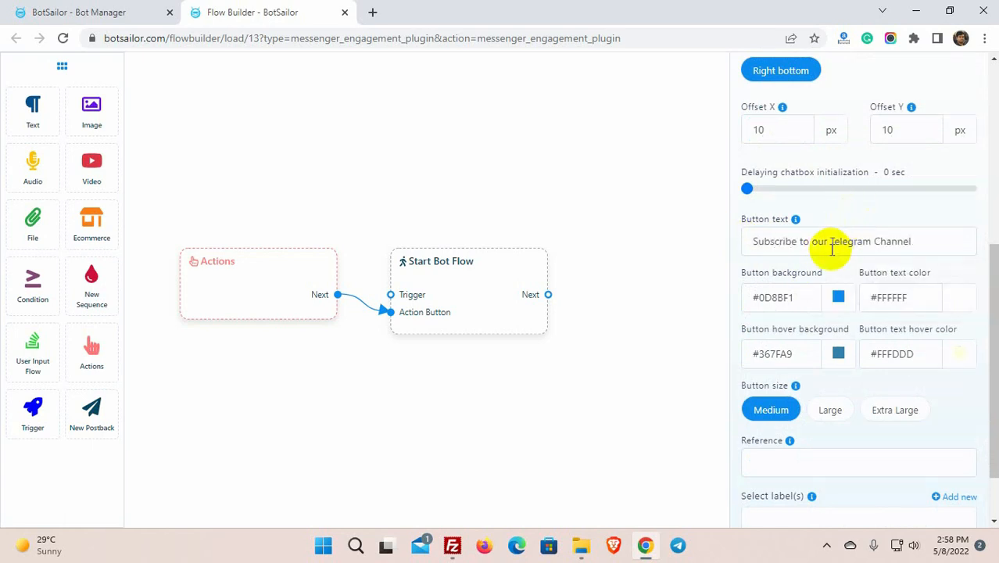
mouse_move(897, 274)
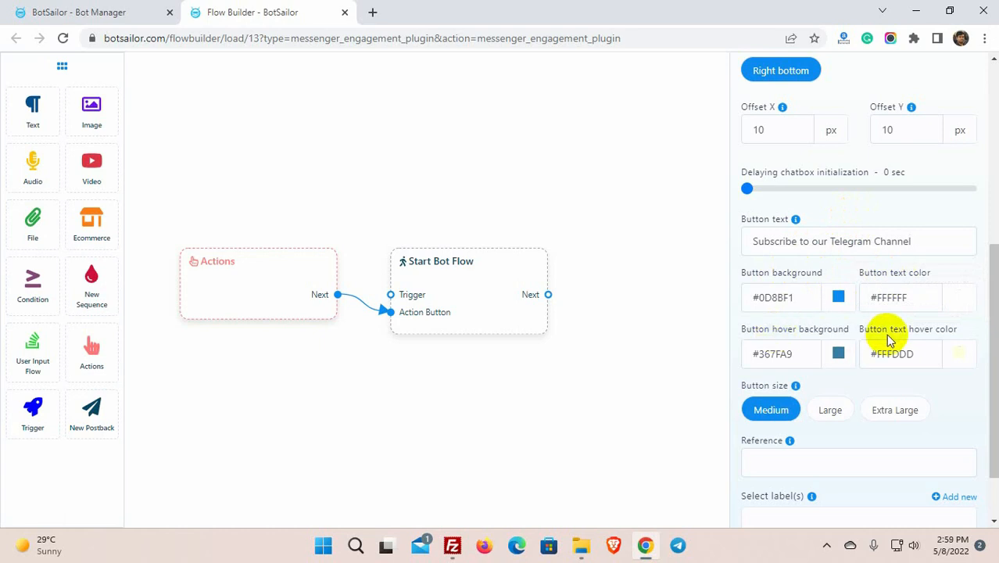
Enter the reference newshortlink and attach the Shortlink label.
scroll(down, 3)
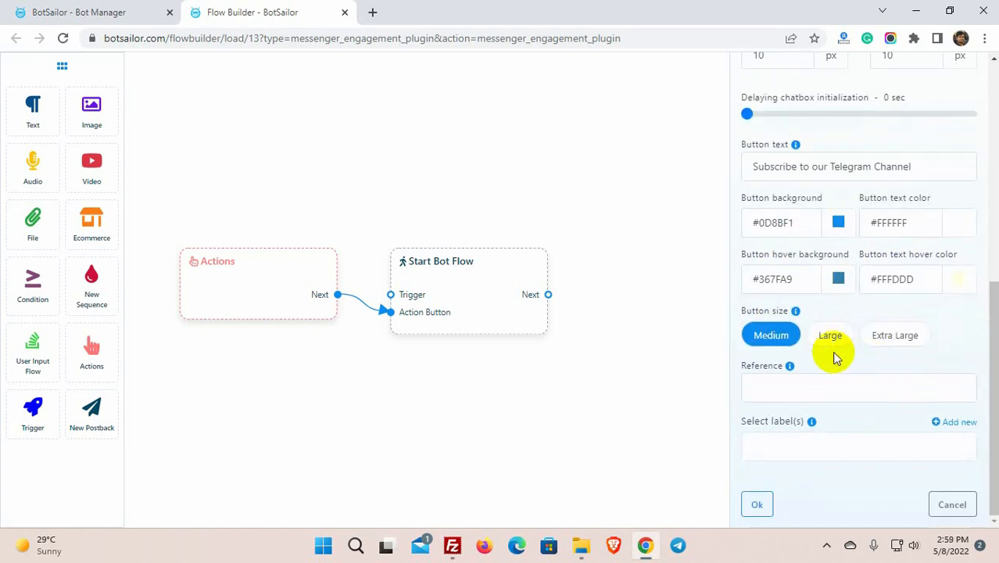
click(771, 335)
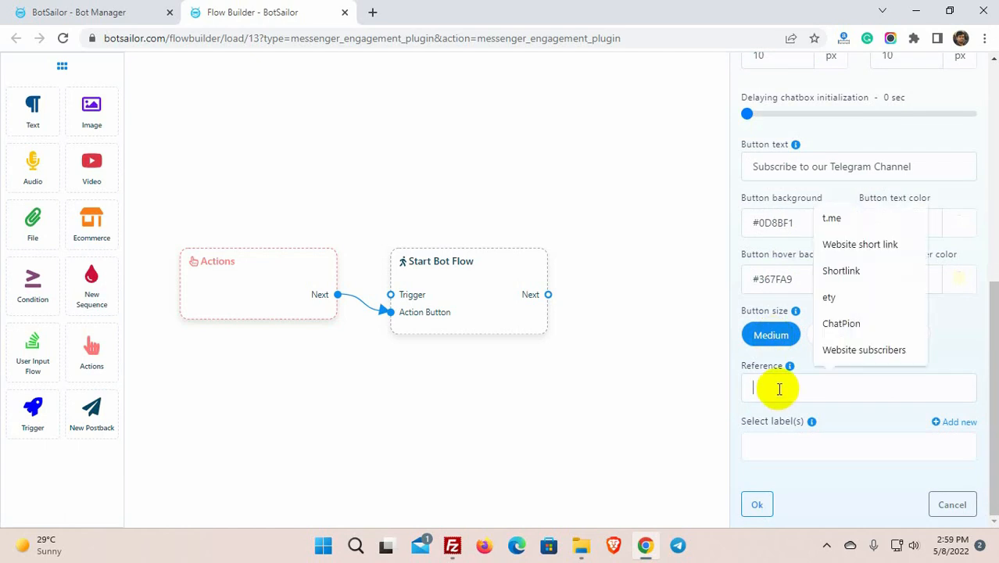
text(newshour)
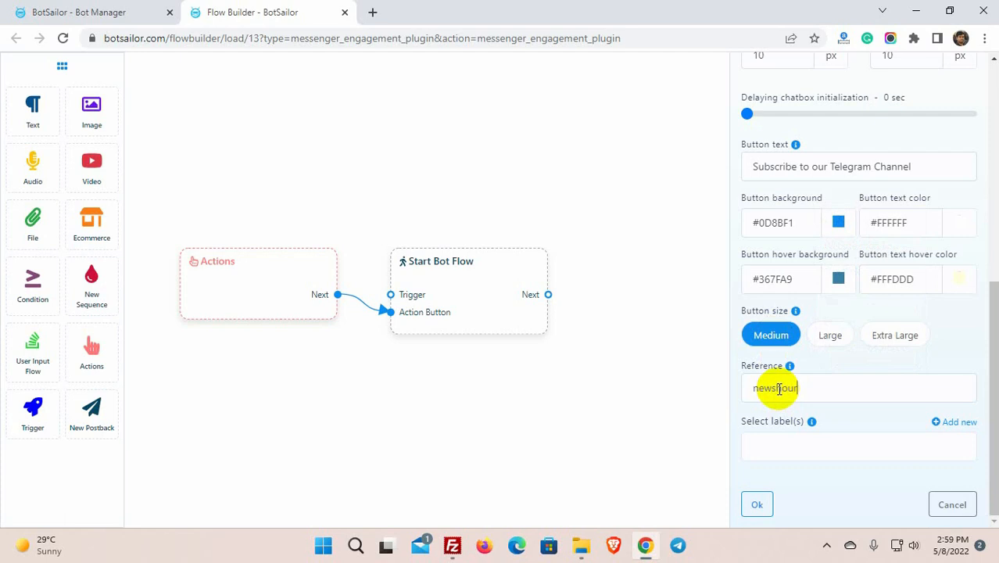
text(portlink)
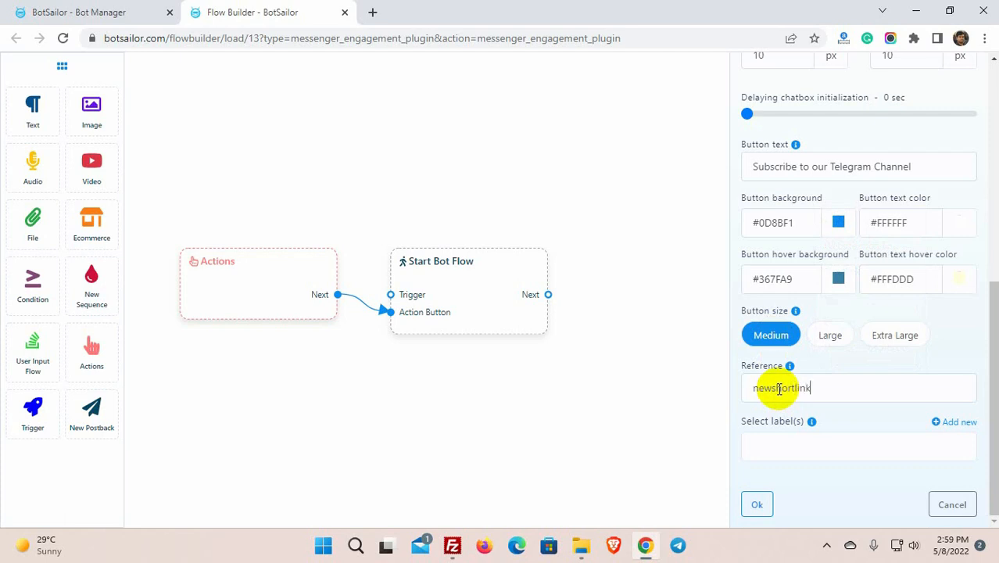
mouse_move(805, 399)
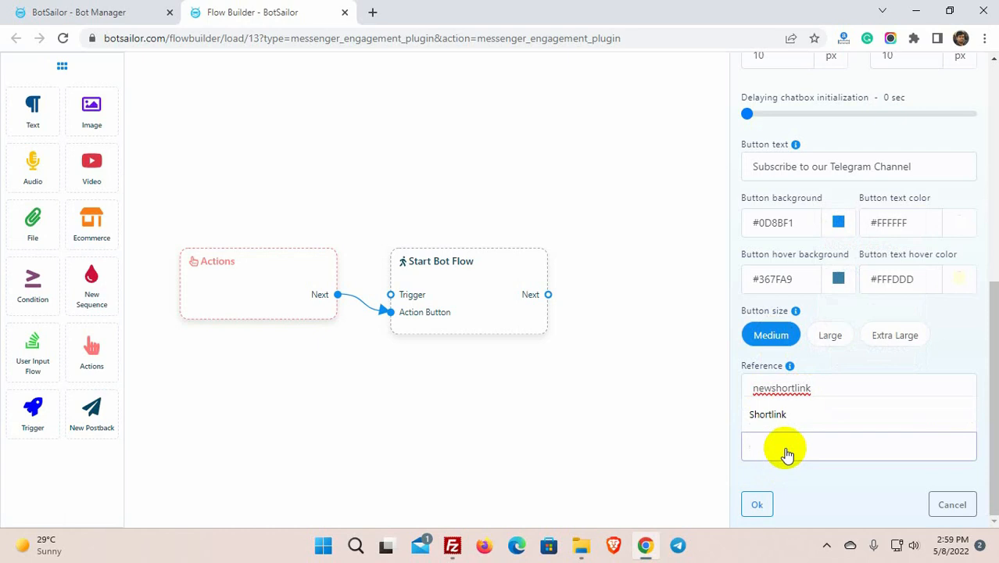
click(785, 450)
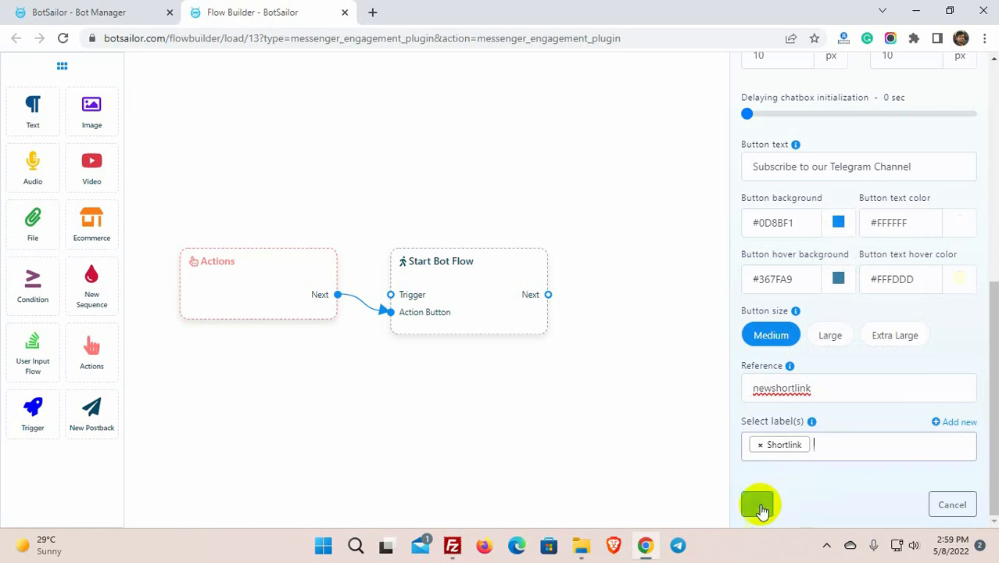
Save the action settings and title the Start Bot Flow reference New Short Link.
click(761, 503)
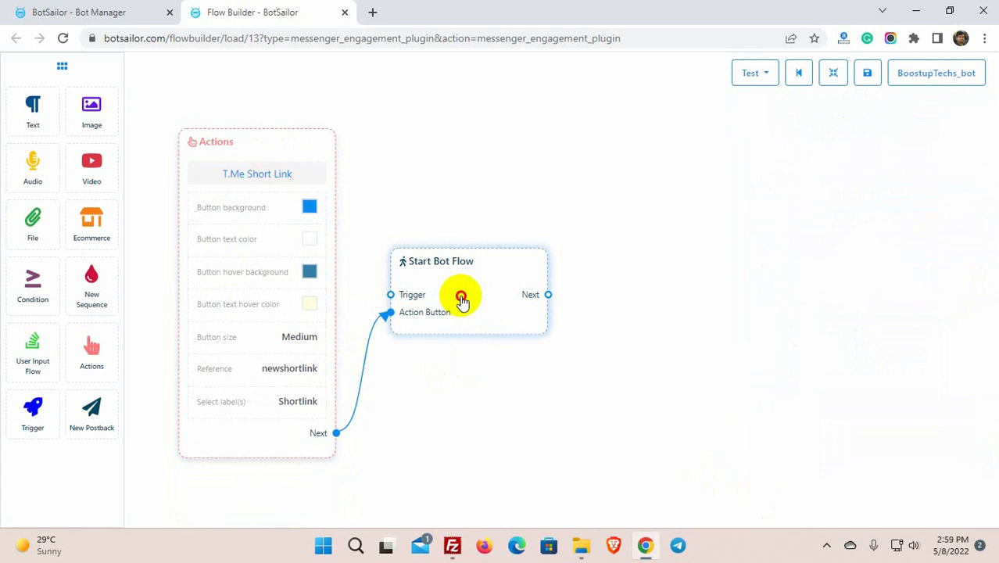
click(463, 299)
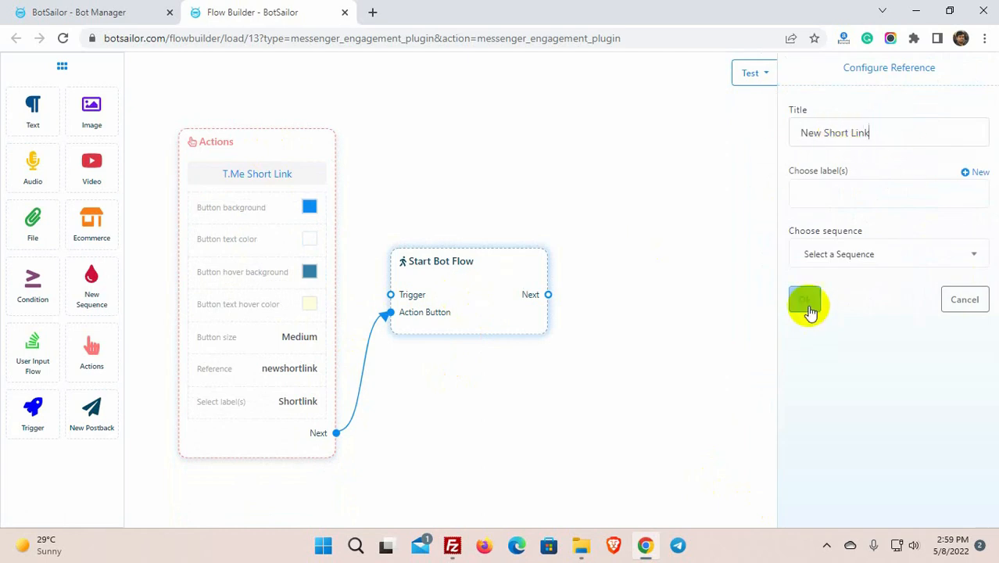
click(805, 304)
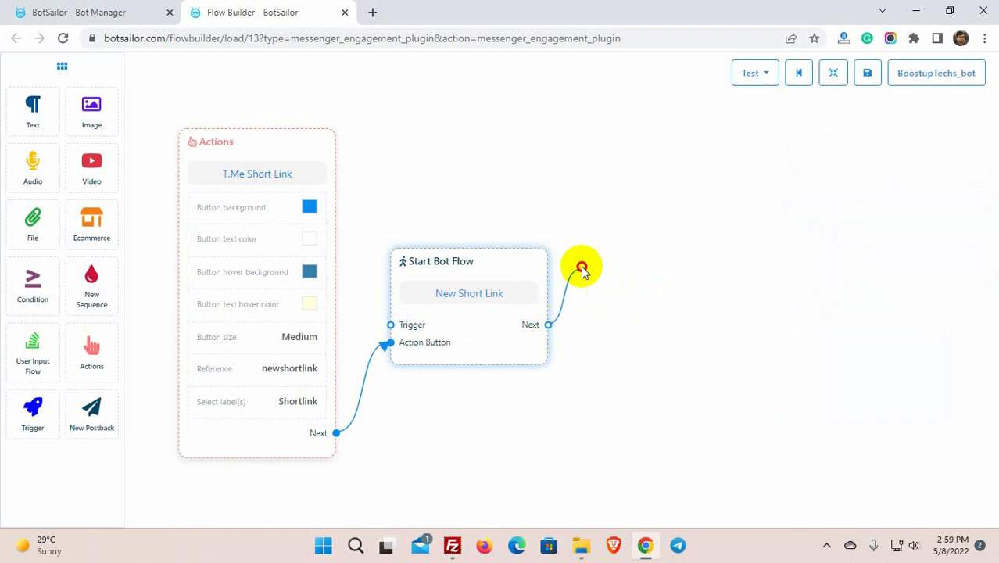
Add a Text reply: Thank you for subscribing to our channel. How may we help you today?
click(582, 265)
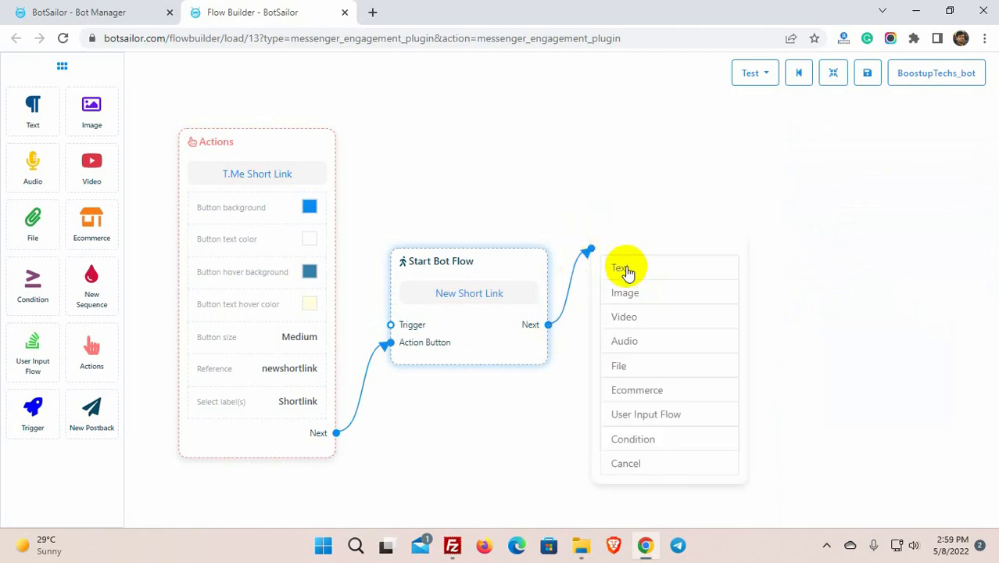
click(619, 268)
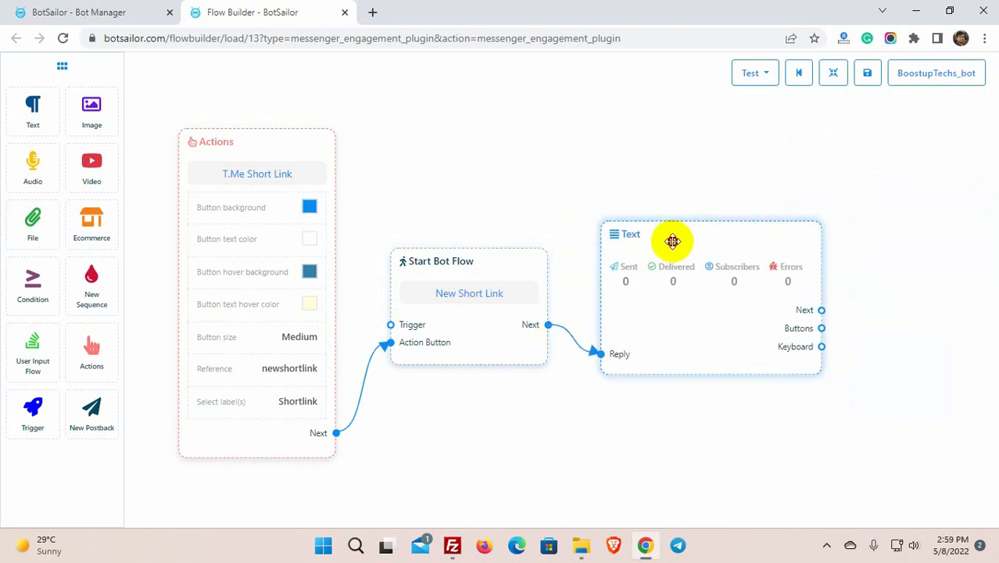
click(673, 241)
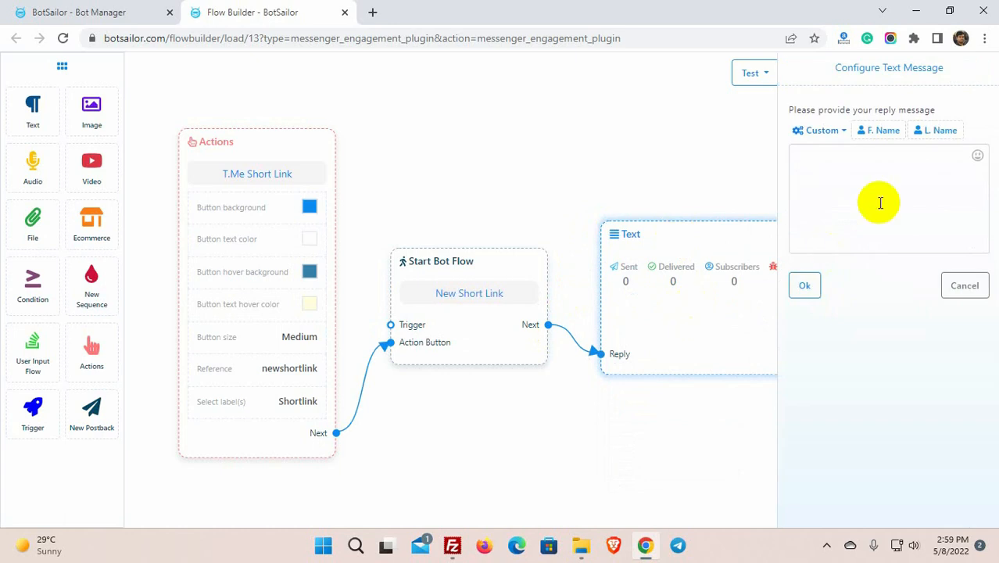
text(Thank you for subscribing to our channel. How may we help)
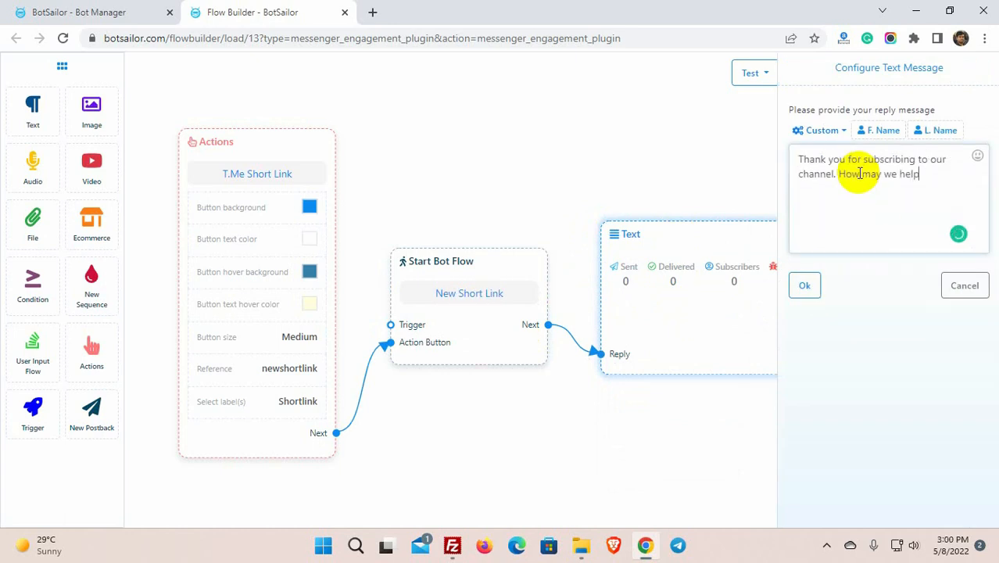
click(804, 285)
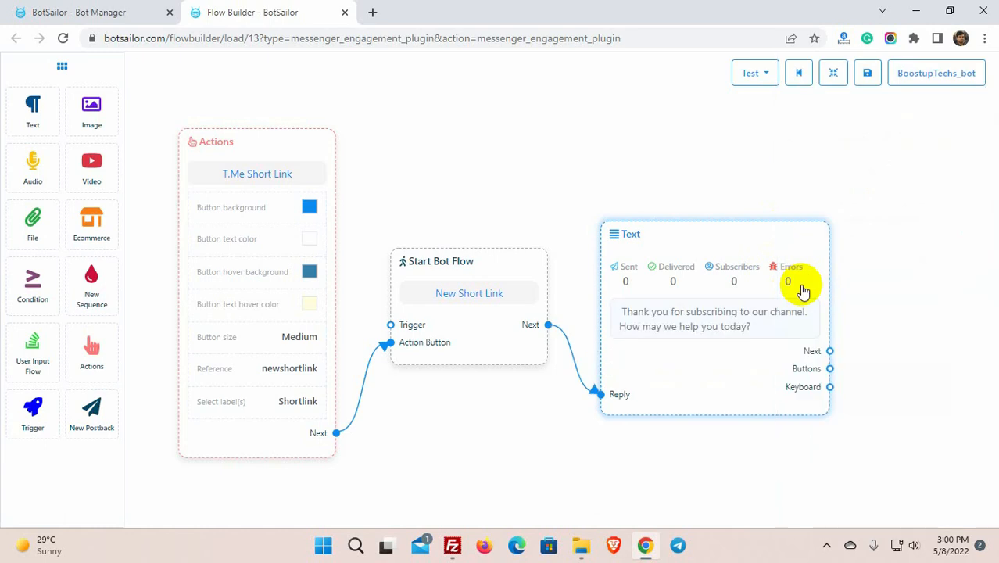
Attach inline buttons and make the first Digital Marketing with a New postback.
drag(803, 293, 722, 307)
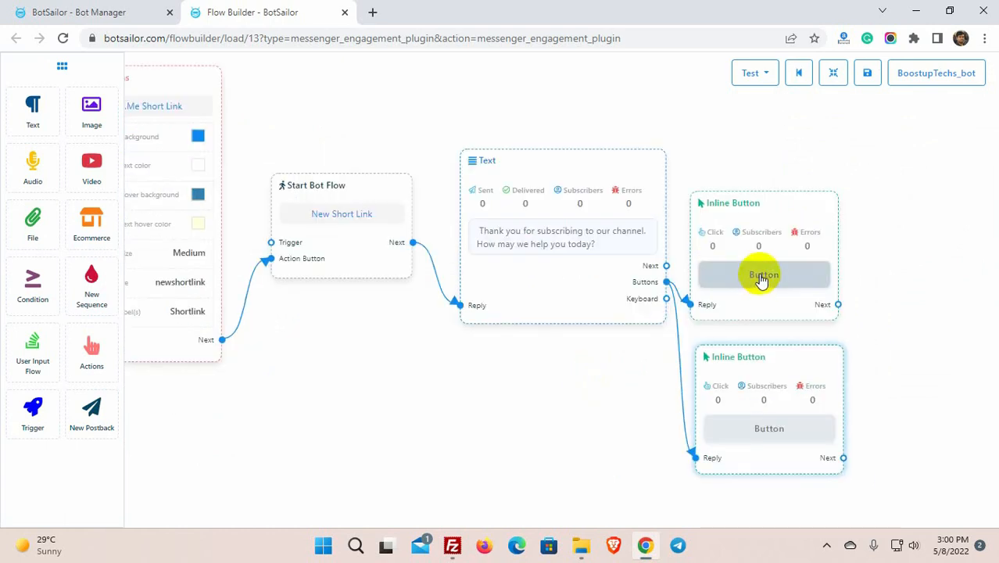
click(763, 275)
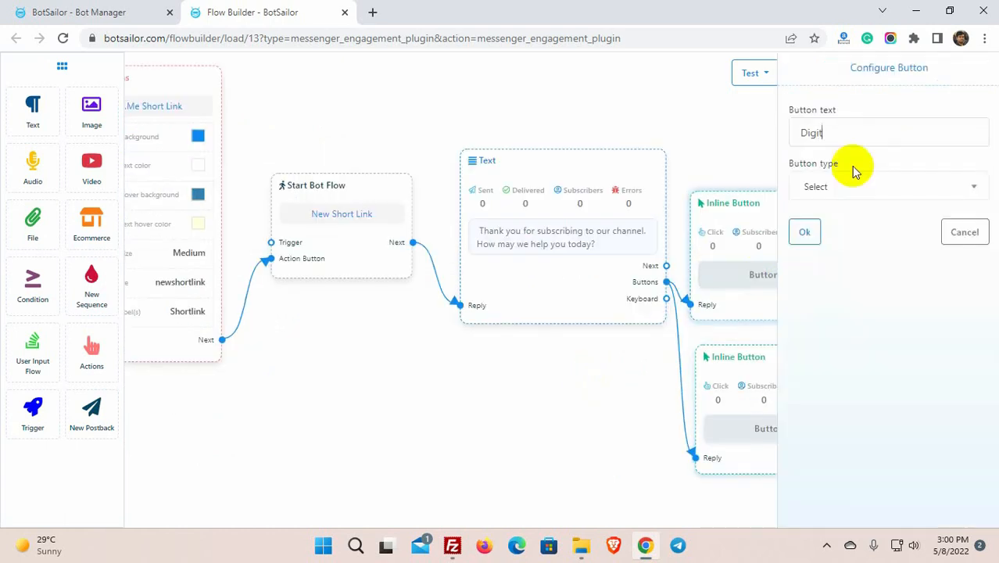
text(Digital Marketing)
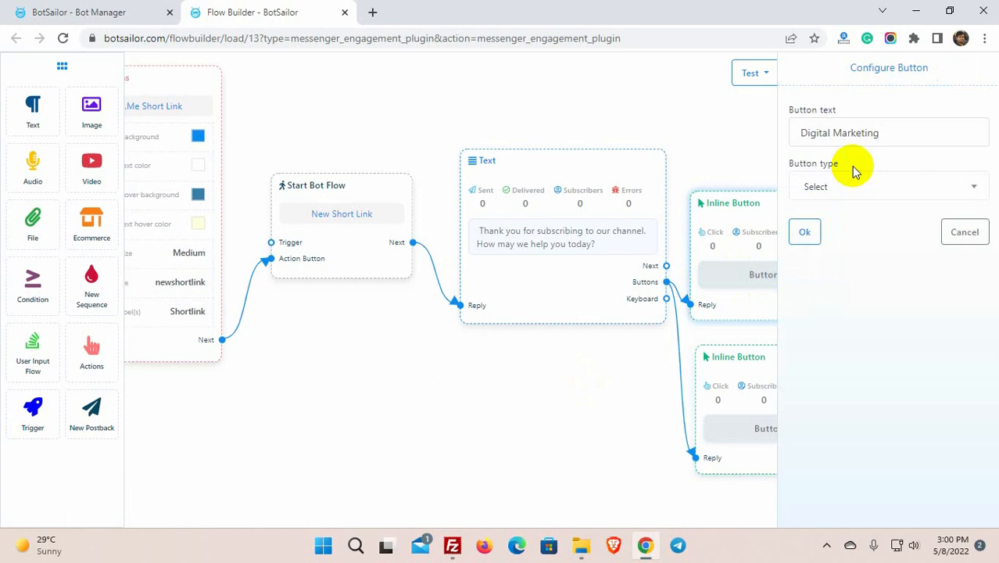
click(889, 186)
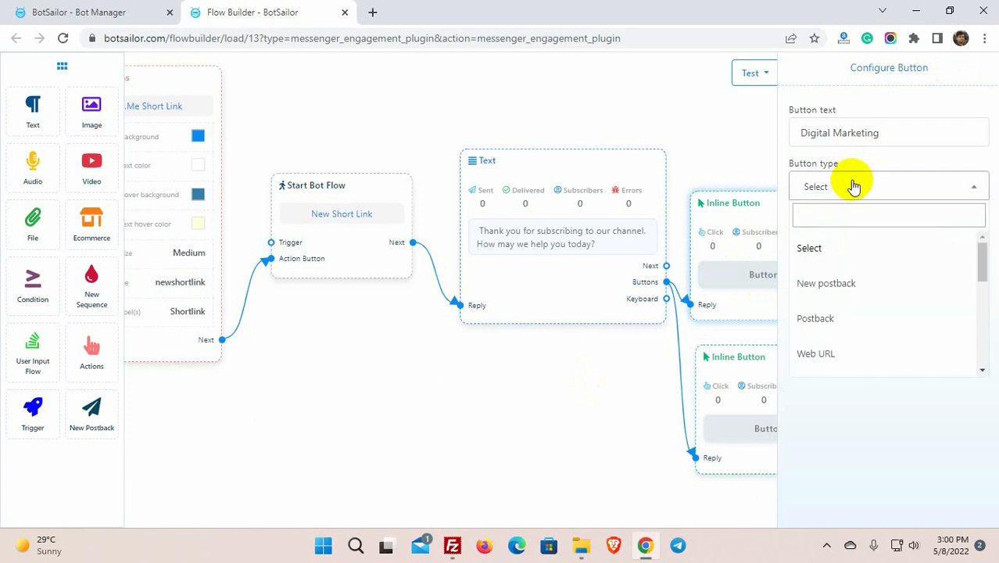
scroll(down, 3)
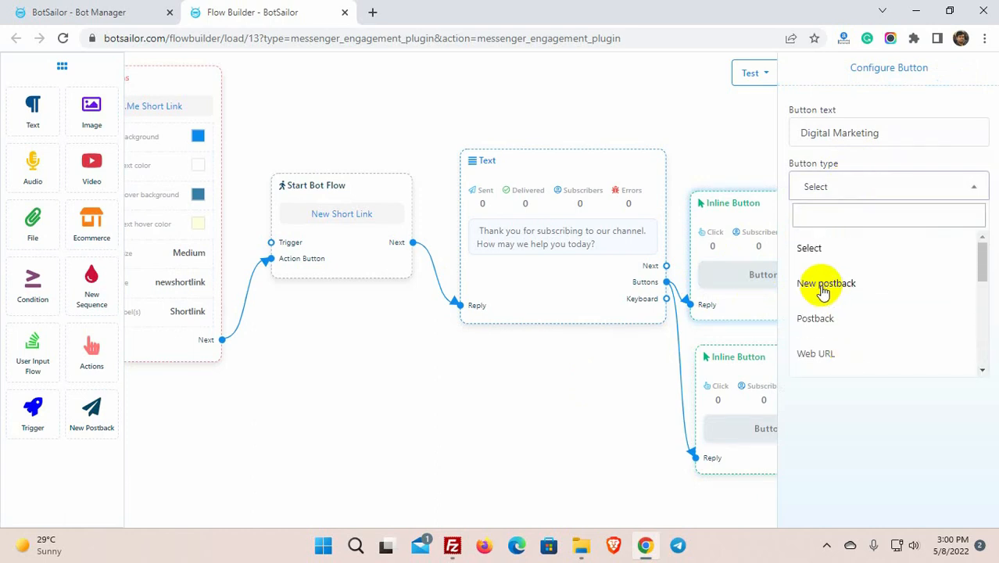
click(825, 283)
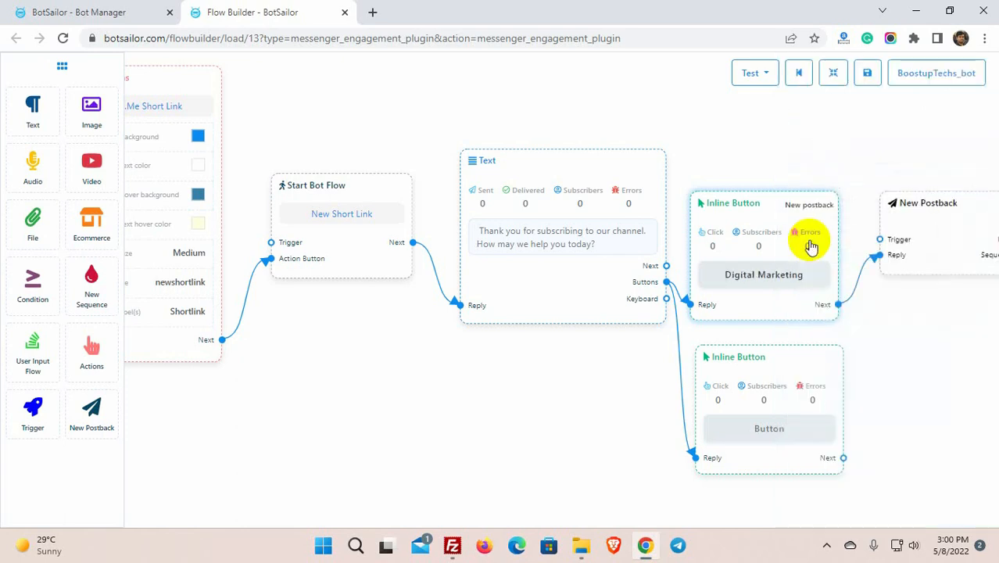
Set the second button to ChatBot Marketing and save both postback titles.
click(763, 274)
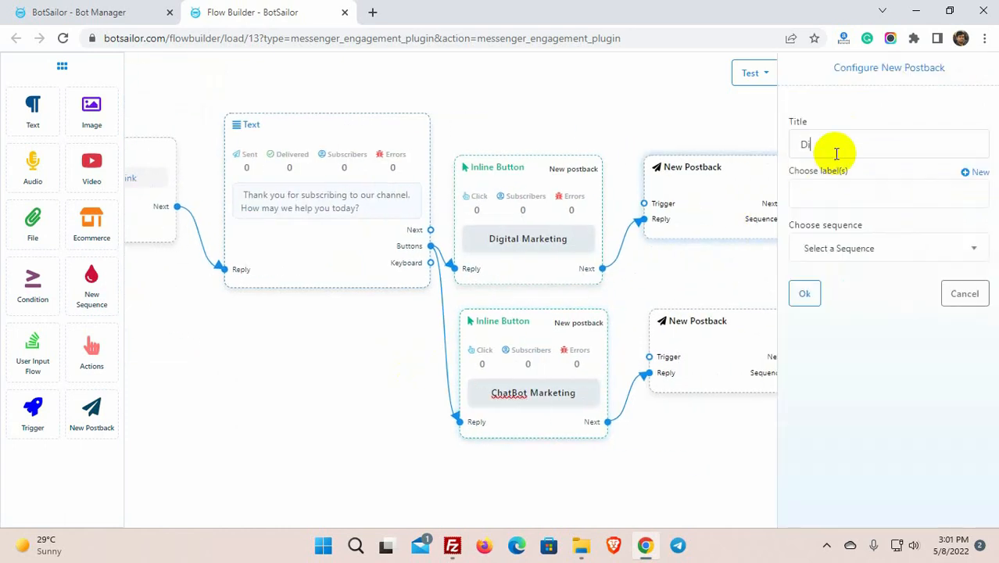
click(804, 294)
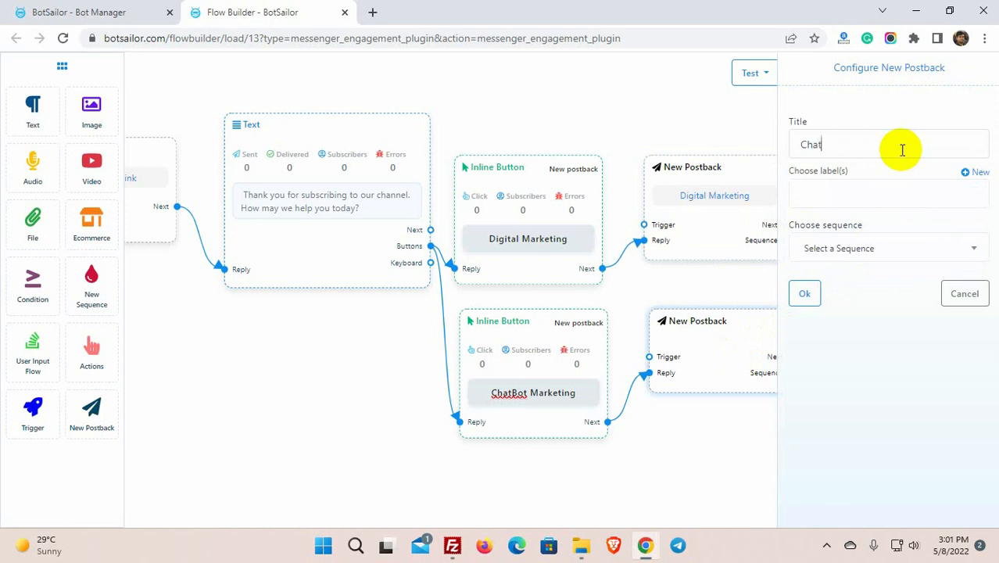
click(804, 294)
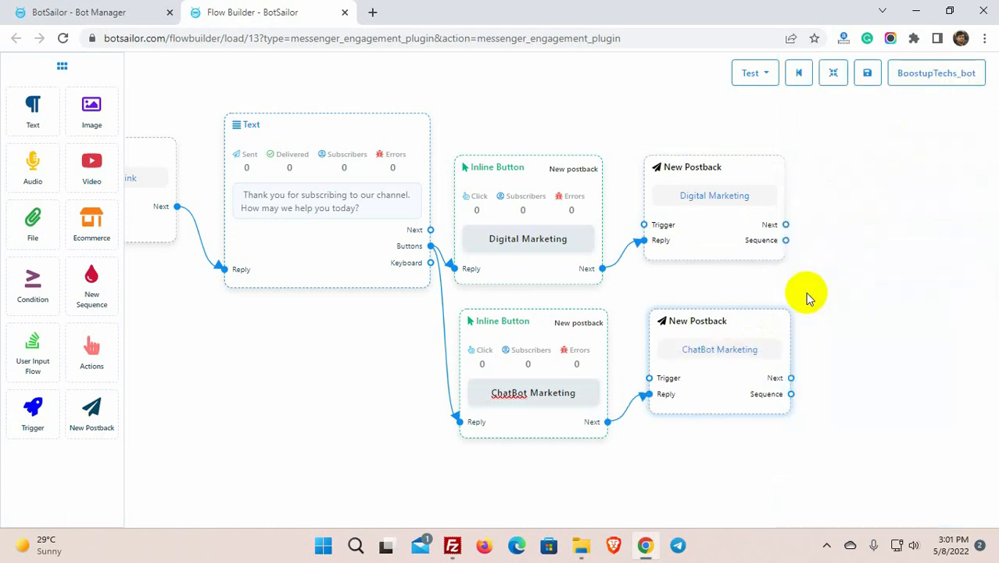
mouse_move(827, 175)
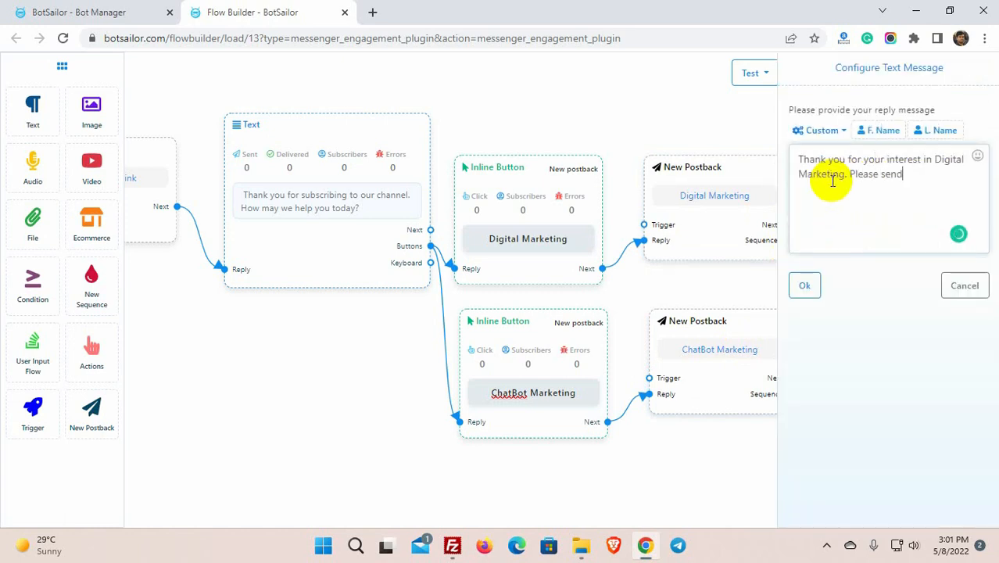
Write the free-eBook email-request replies for Digital Marketing and ChatBot Marketing.
text(us your email address to get our free eBook on Digital)
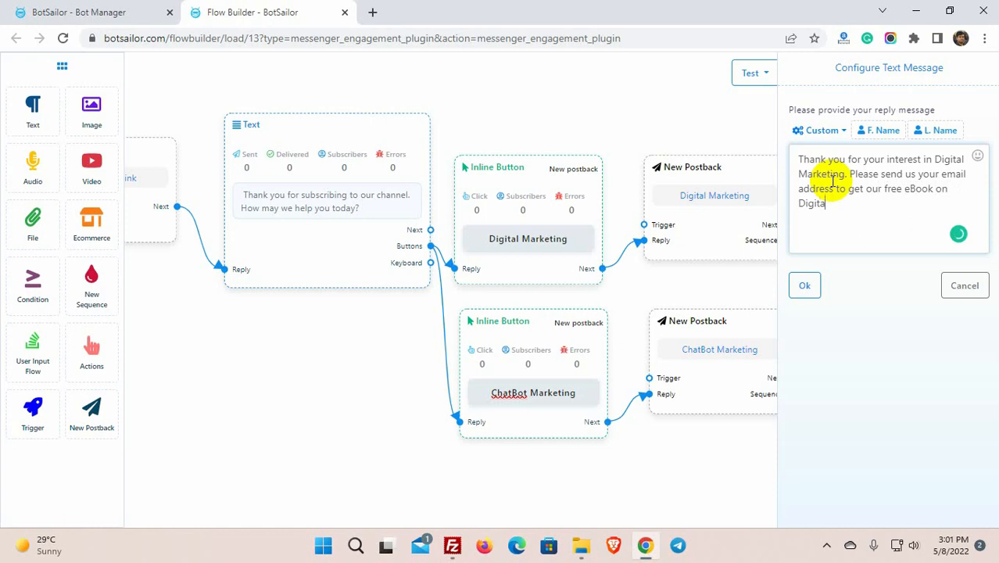
click(804, 284)
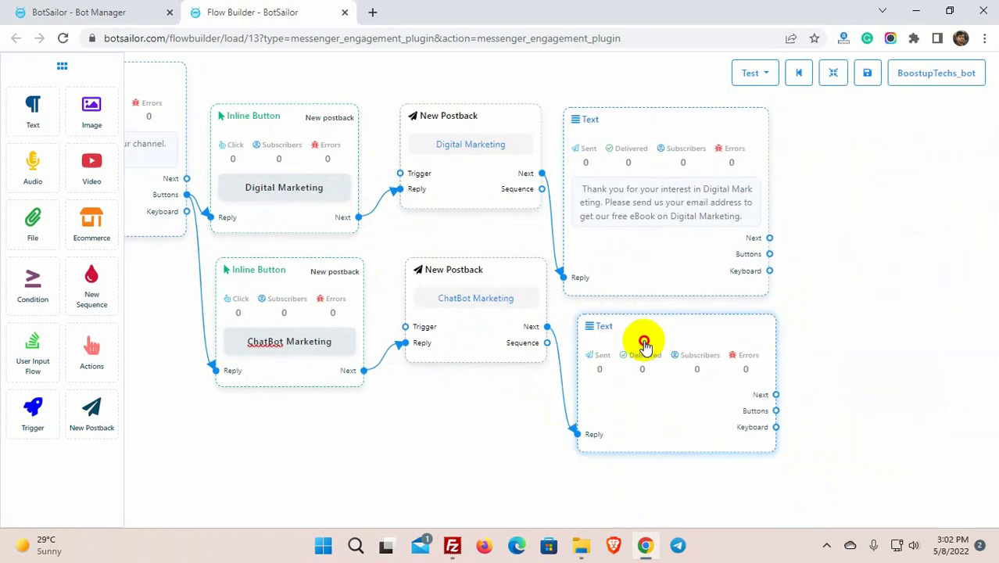
click(644, 341)
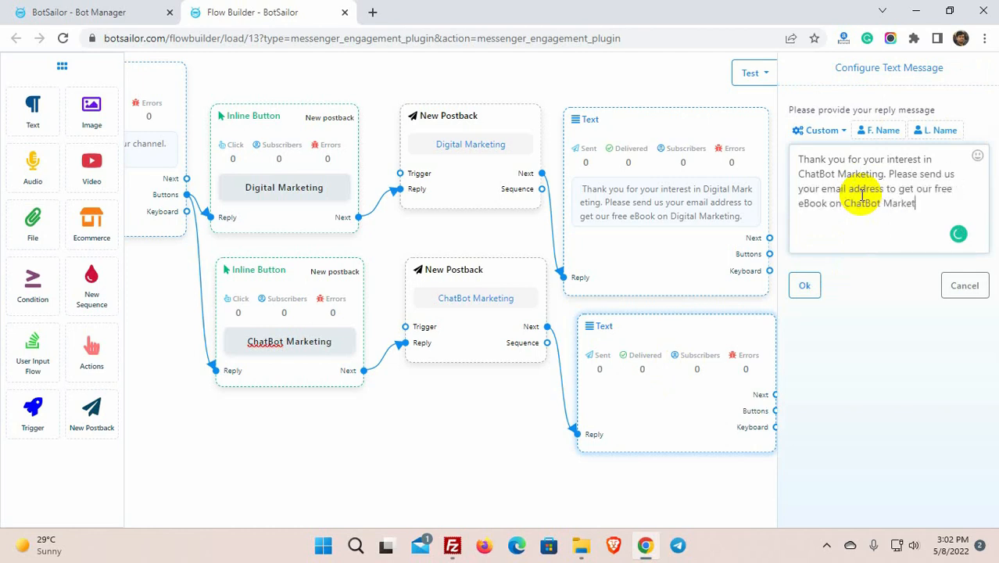
click(804, 285)
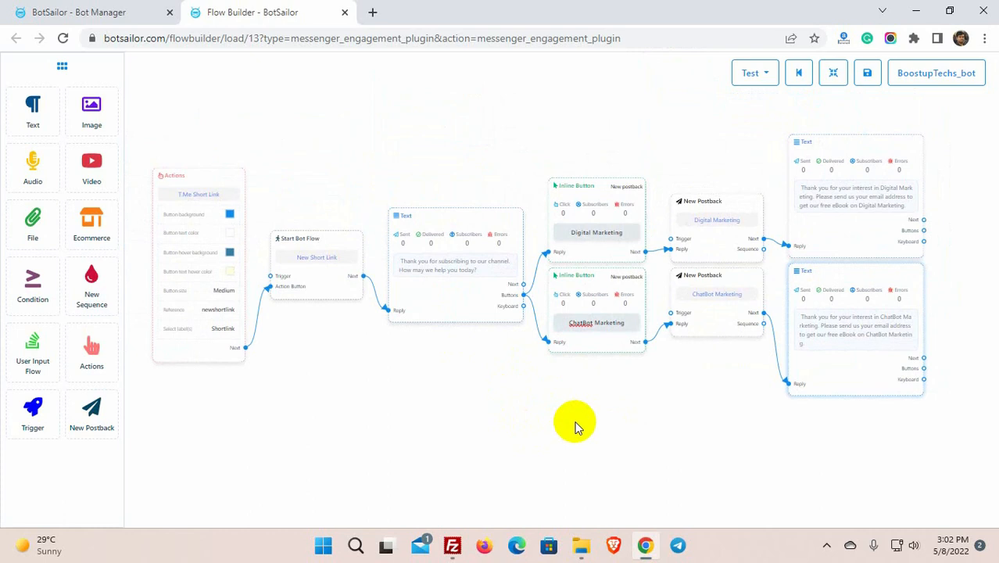
Save the flow and select the newshortlink entry in the short-link list.
click(866, 73)
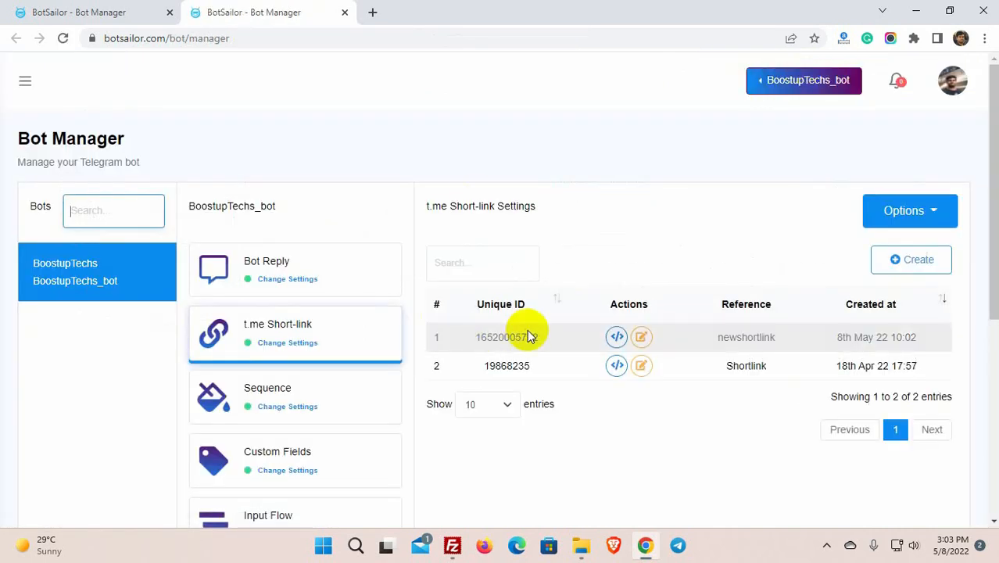
double_click(746, 338)
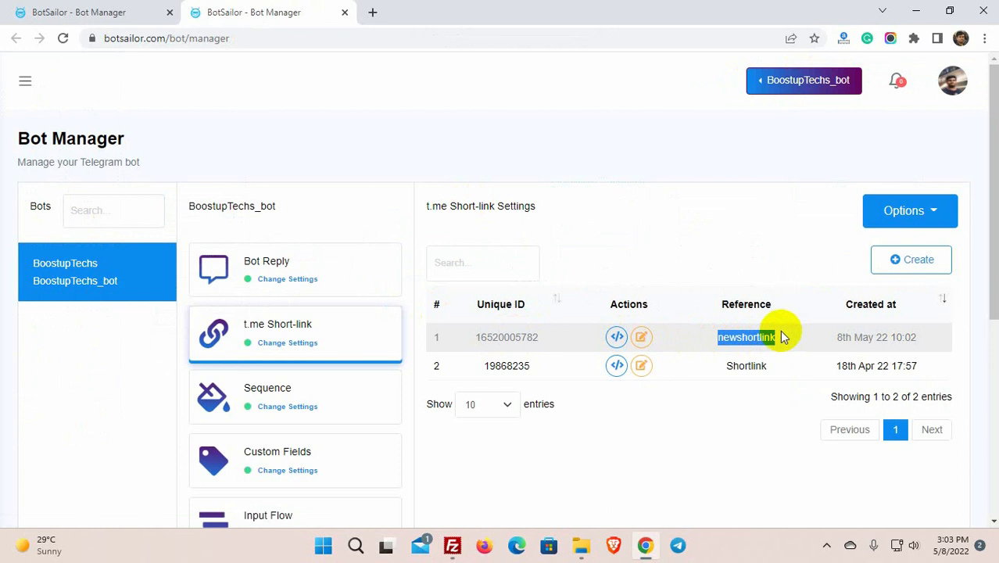
mouse_move(616, 338)
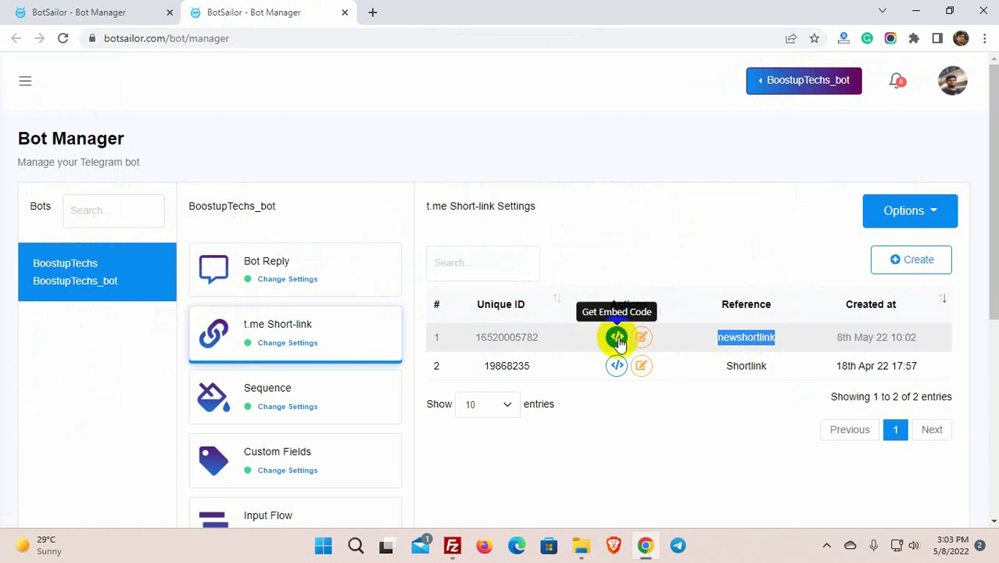
Copy the JavaScript embed code for newshortlink and switch to FileZilla.
click(616, 338)
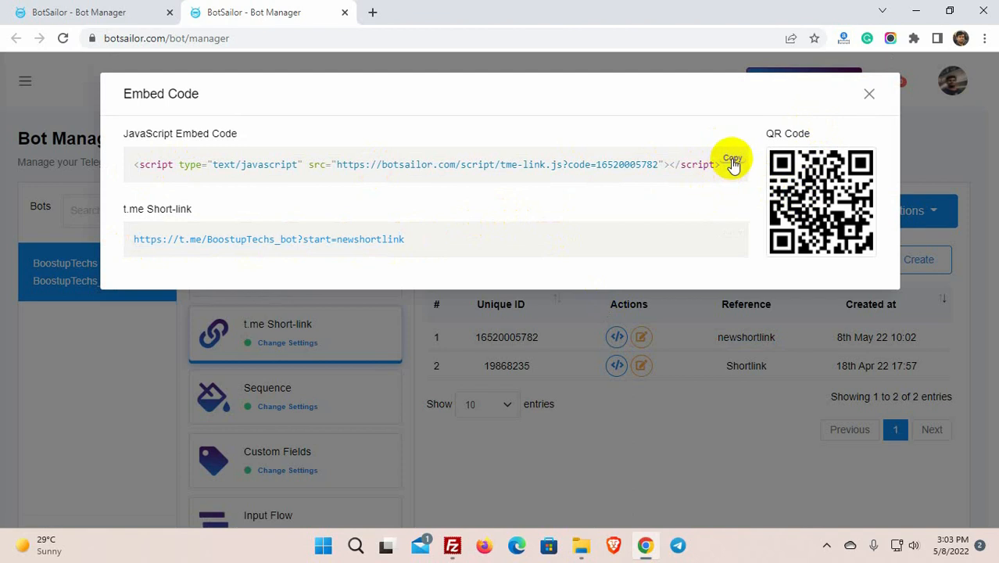
click(731, 160)
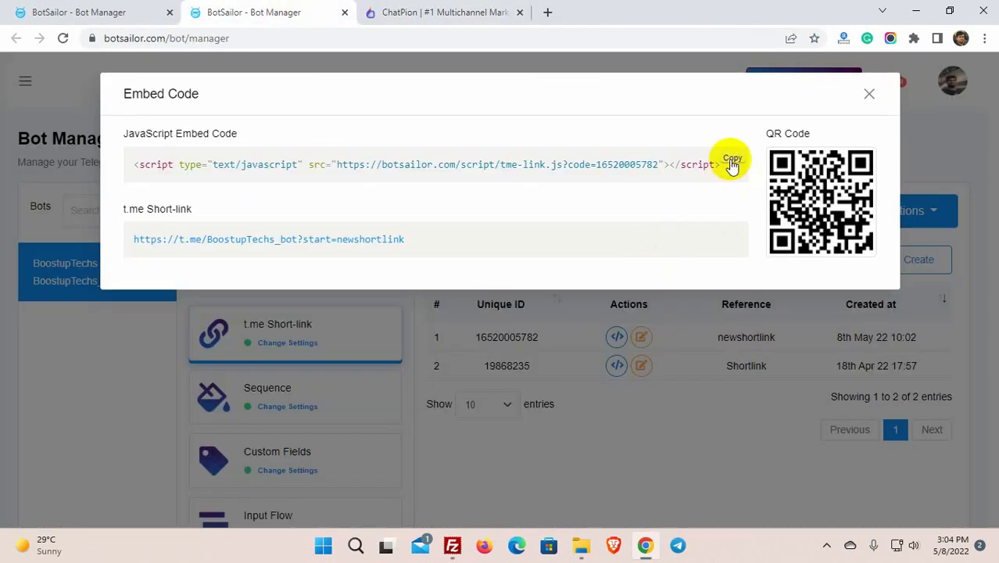
click(731, 160)
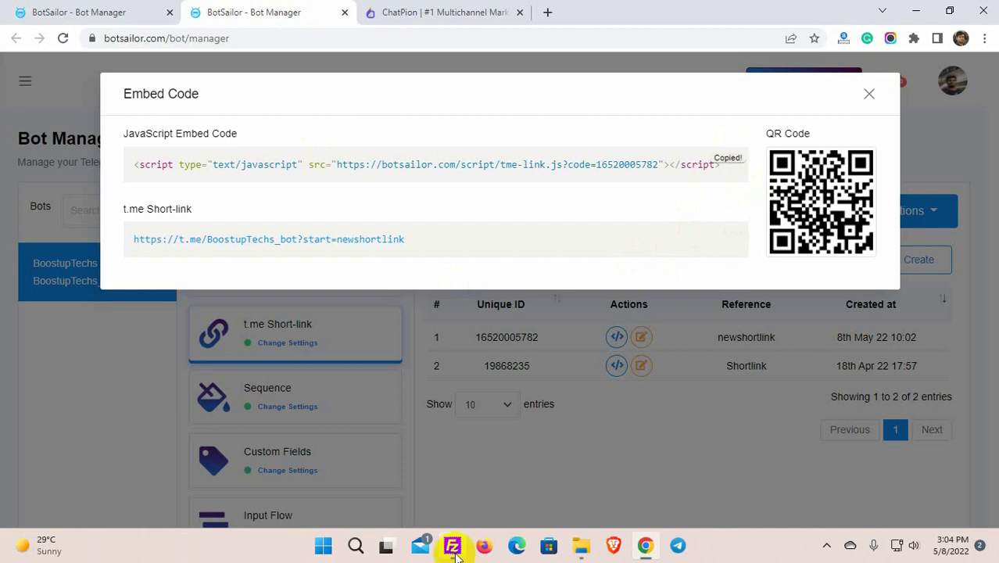
click(452, 545)
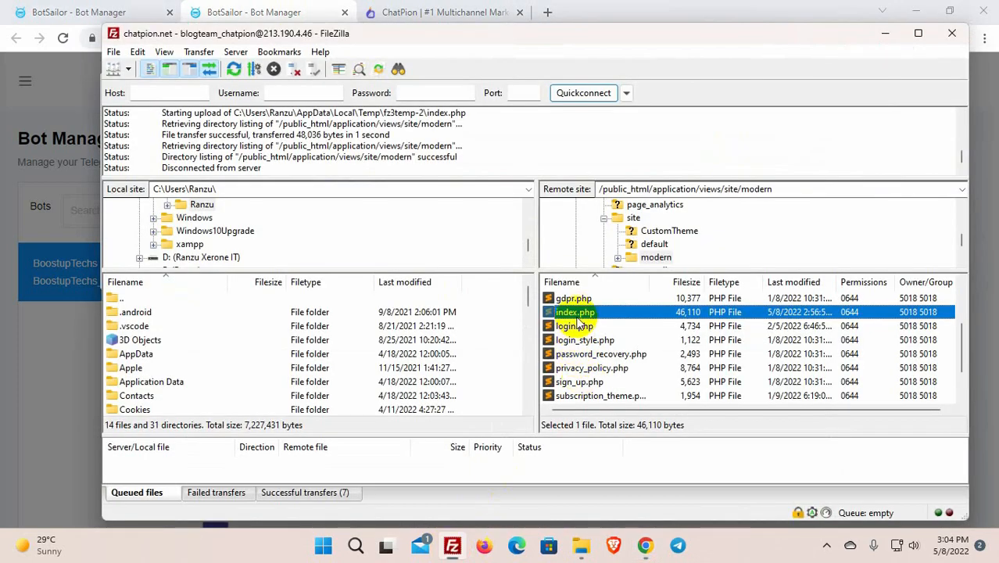
Insert the BotSailor tme-link.js embed script below index.php's footer comment and save the upload.
double_click(575, 312)
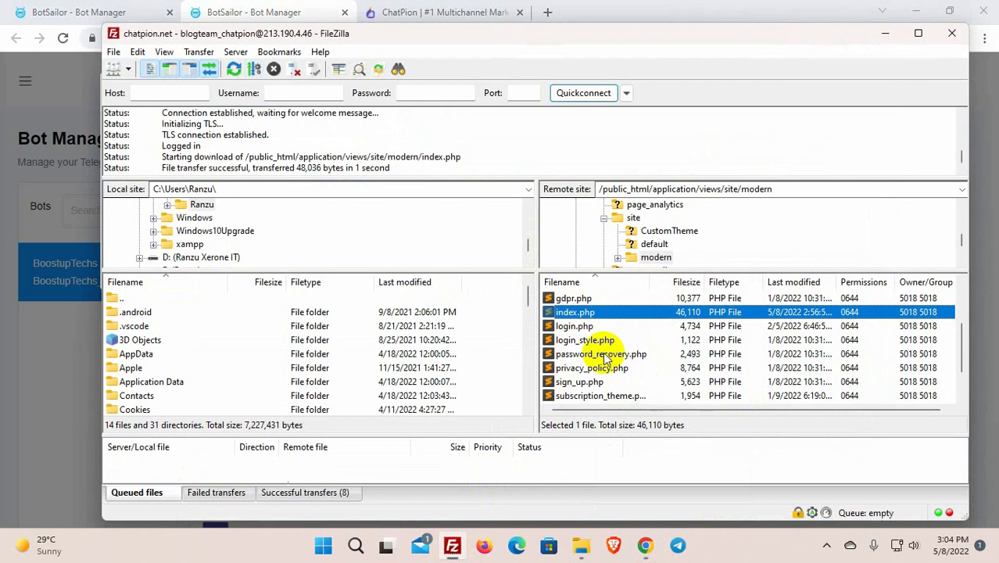
double_click(575, 312)
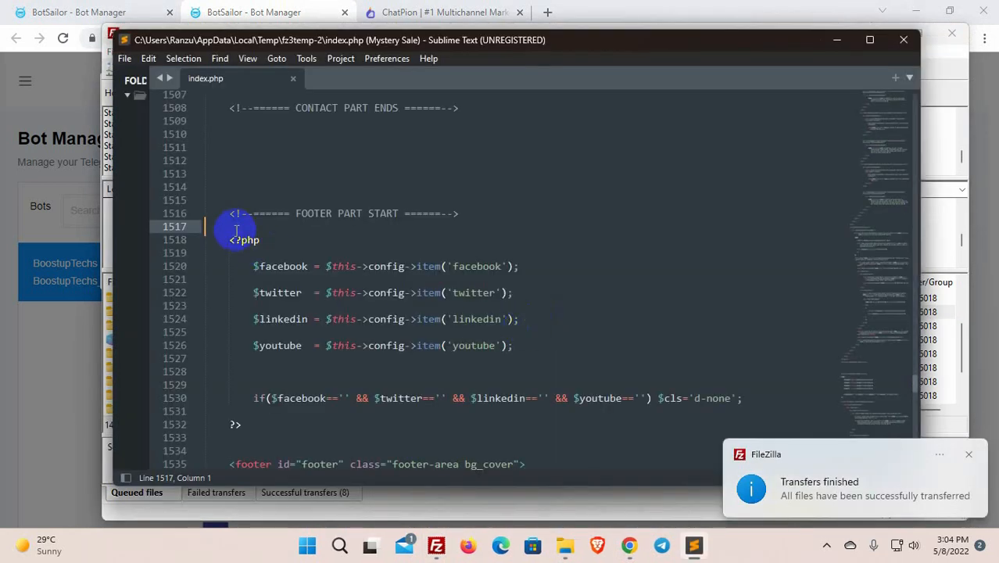
text(<script type="text/javascript" src="https://botsailor.com/script/tme-link.js?code=16520005782"></script>)
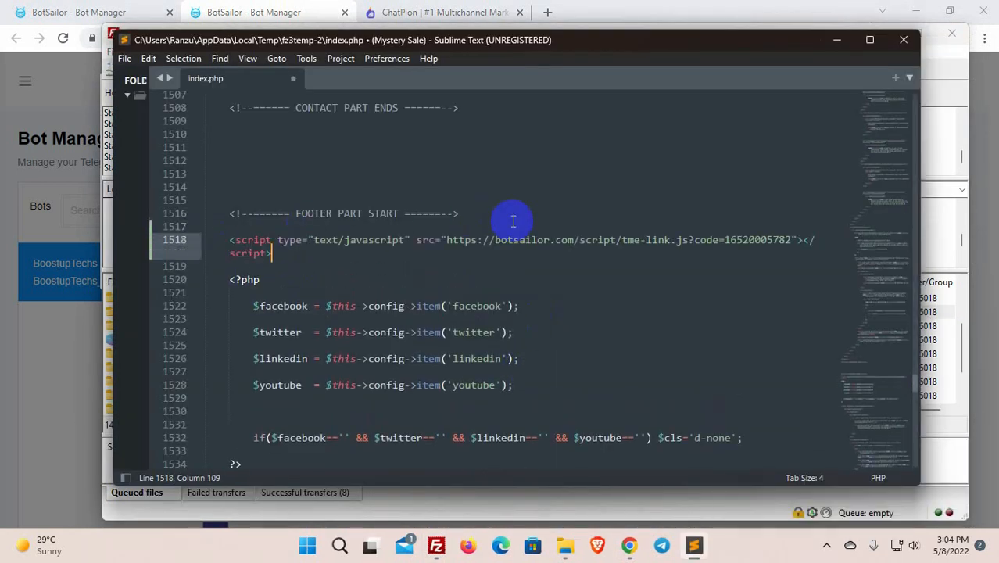
click(437, 545)
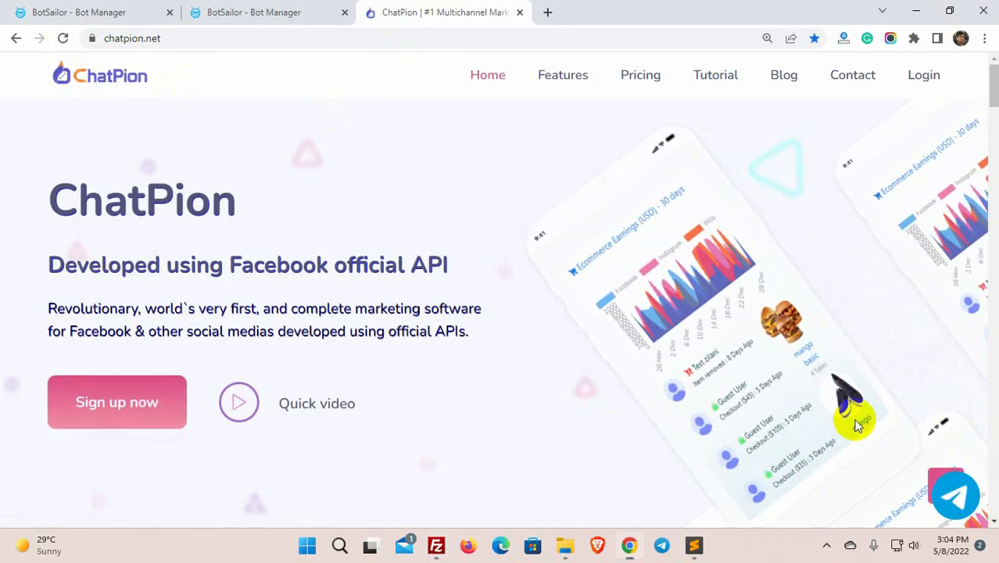
Launch the floating Telegram widget at the bottom of the ChatPion homepage to open the bot's t.me link.
scroll(down, 3)
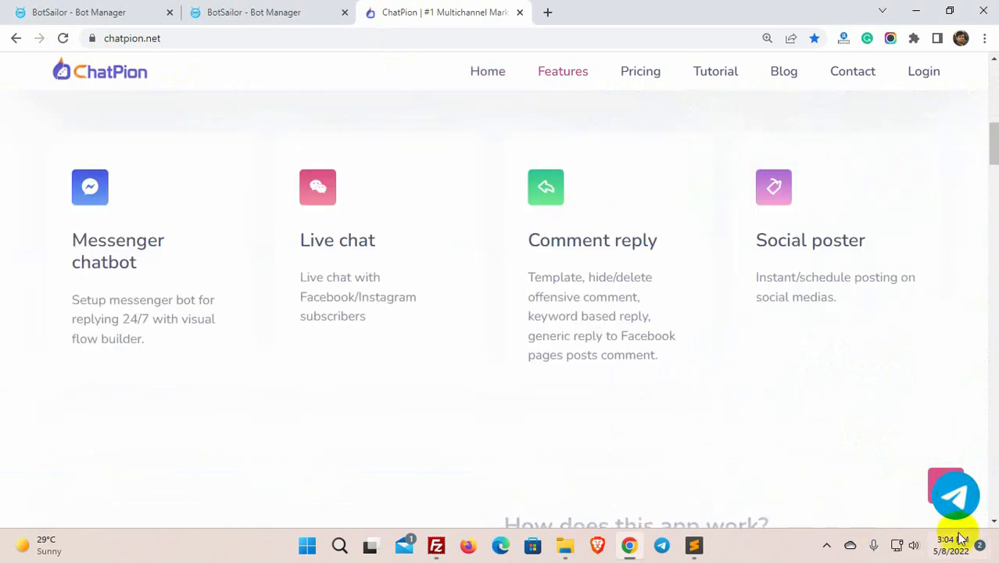
click(954, 494)
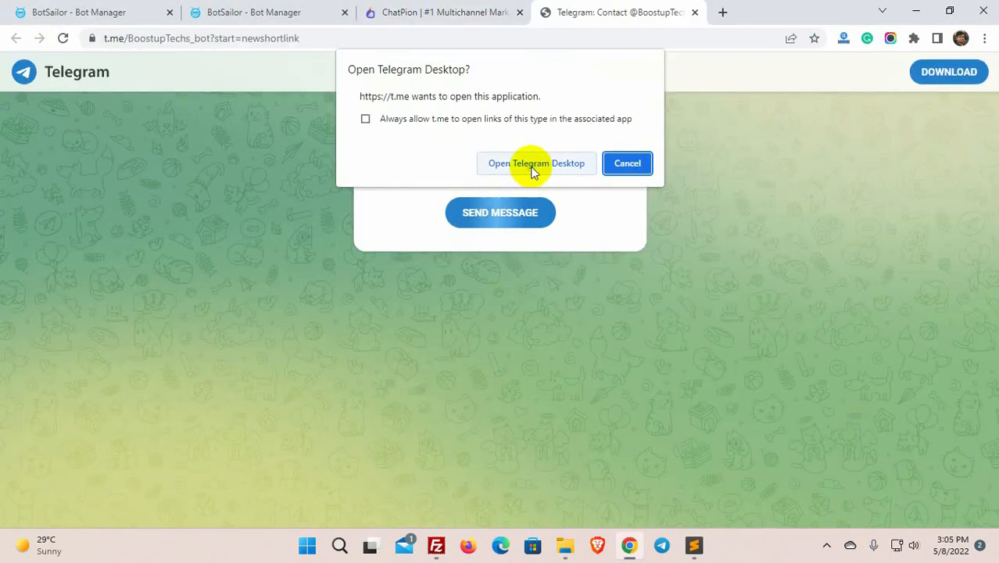
Start the BoostupTechs bot chat in Telegram Desktop and choose Digital Marketing for the free eBook reply.
click(536, 163)
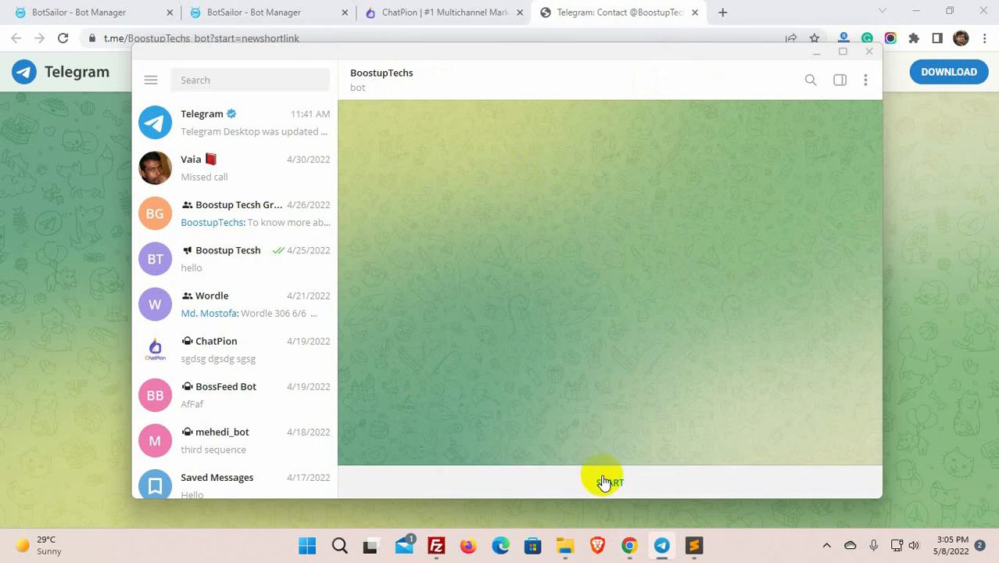
click(608, 482)
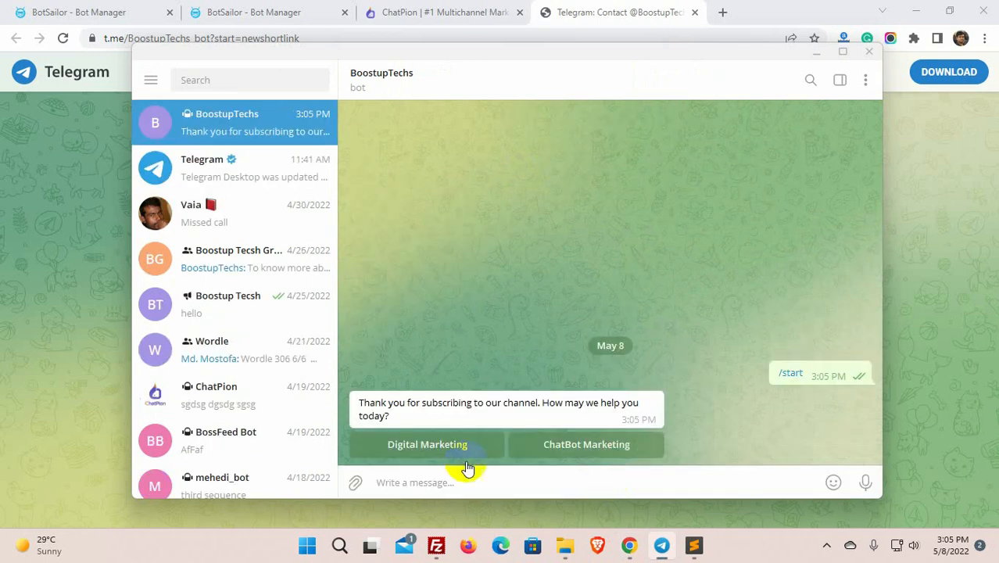
click(428, 444)
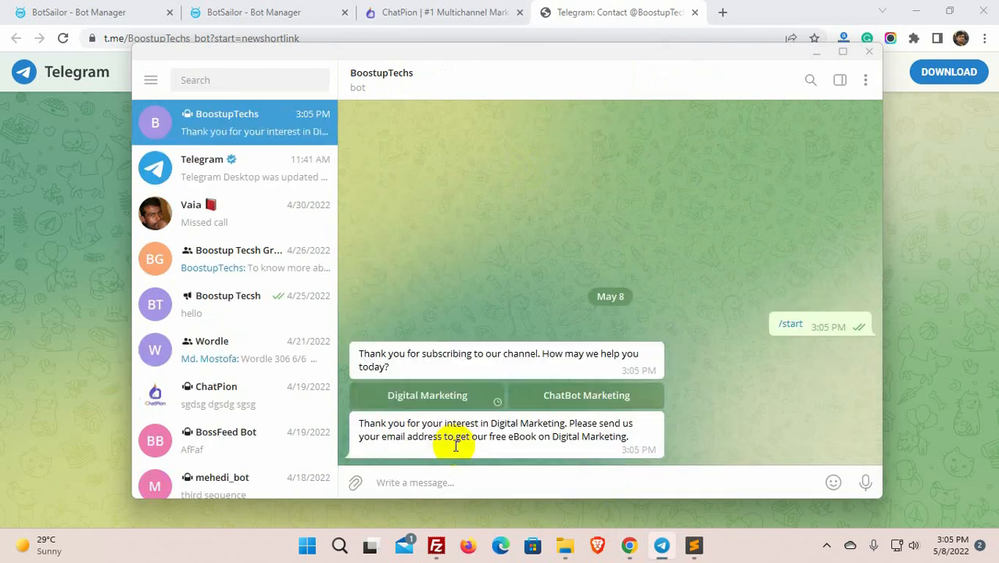
click(253, 13)
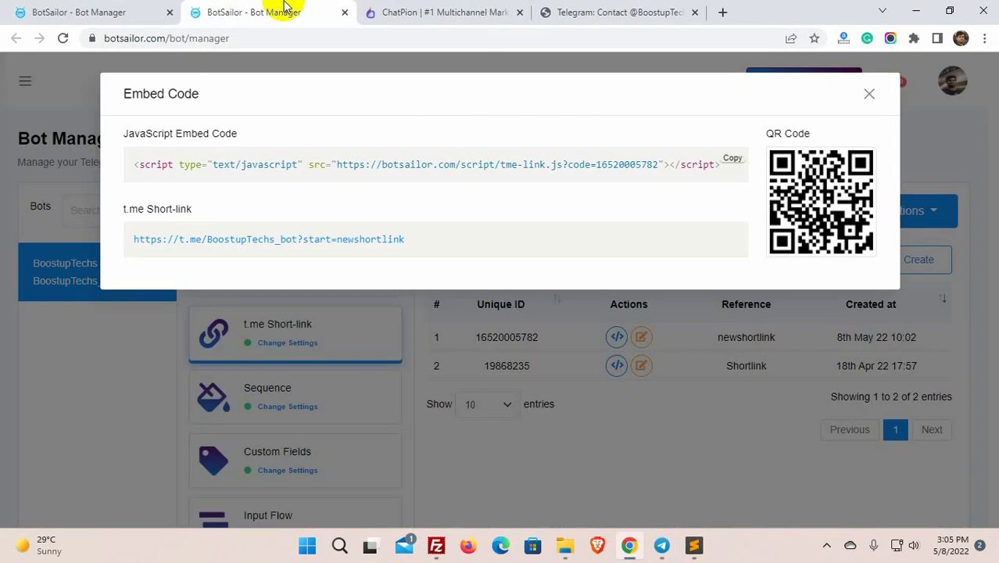
Review the newest subscriber's profile in Subscriber Manager showing the Shortlink label and newshortlink t.me opt-in.
click(869, 94)
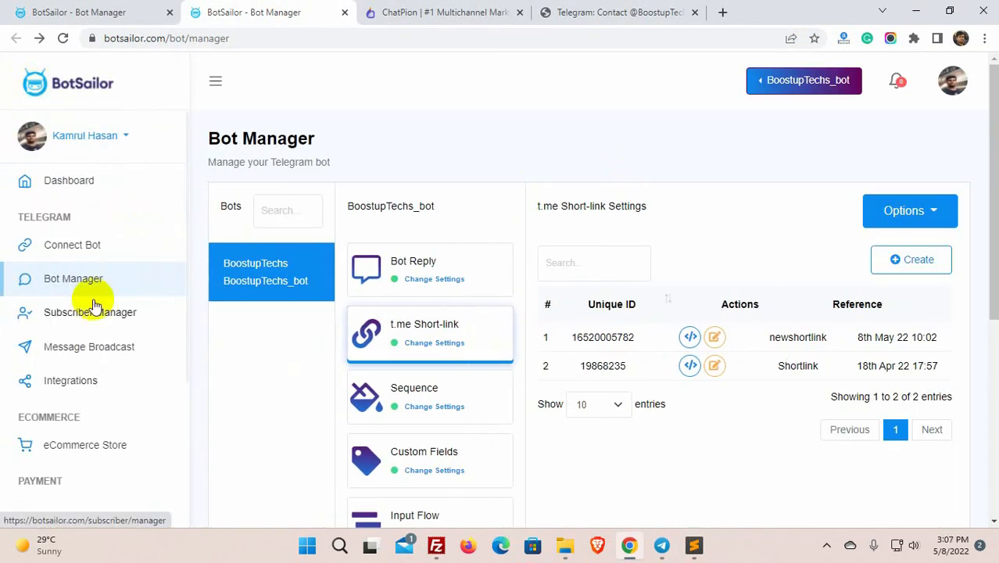
click(89, 312)
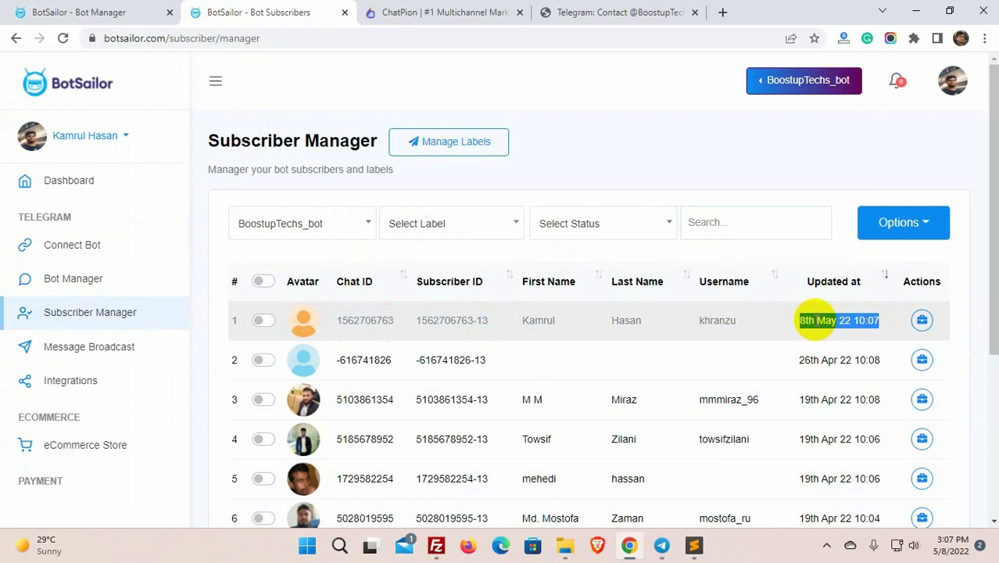
click(923, 319)
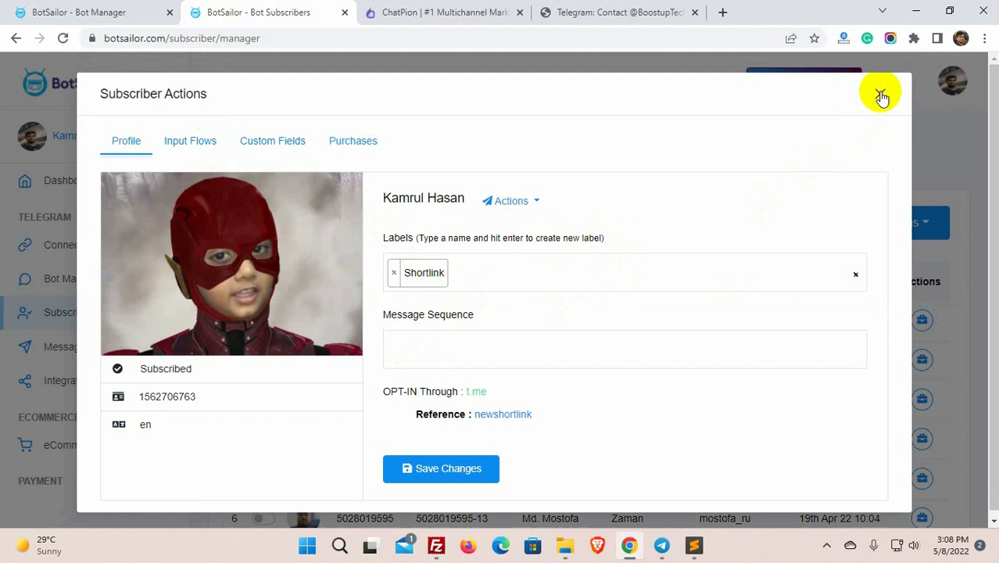
click(882, 94)
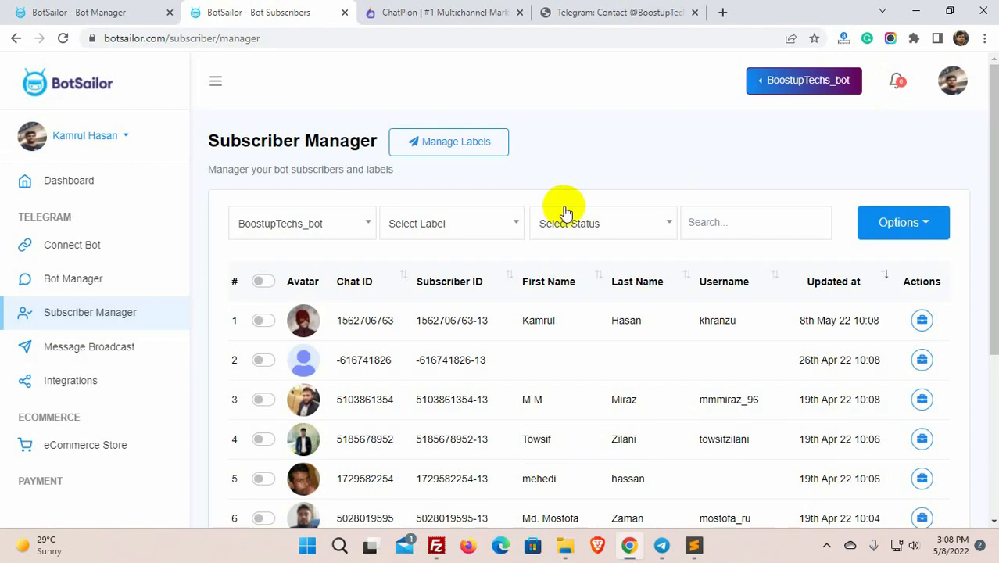